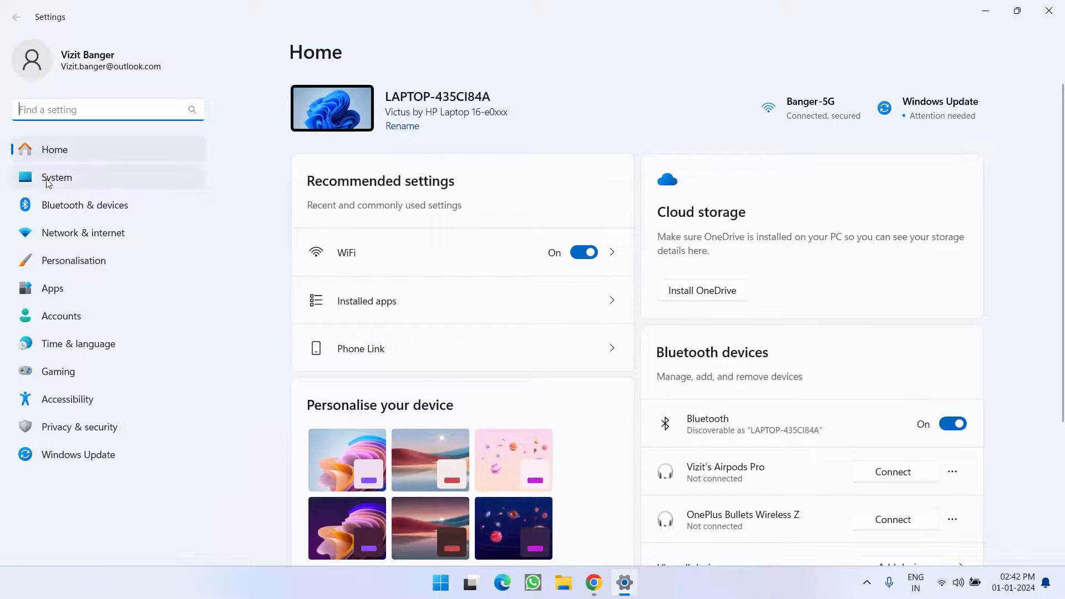
# Attempt Reset this PC from System > Recovery and dismiss the missing recovery environment error
pyautogui.click(57, 178)
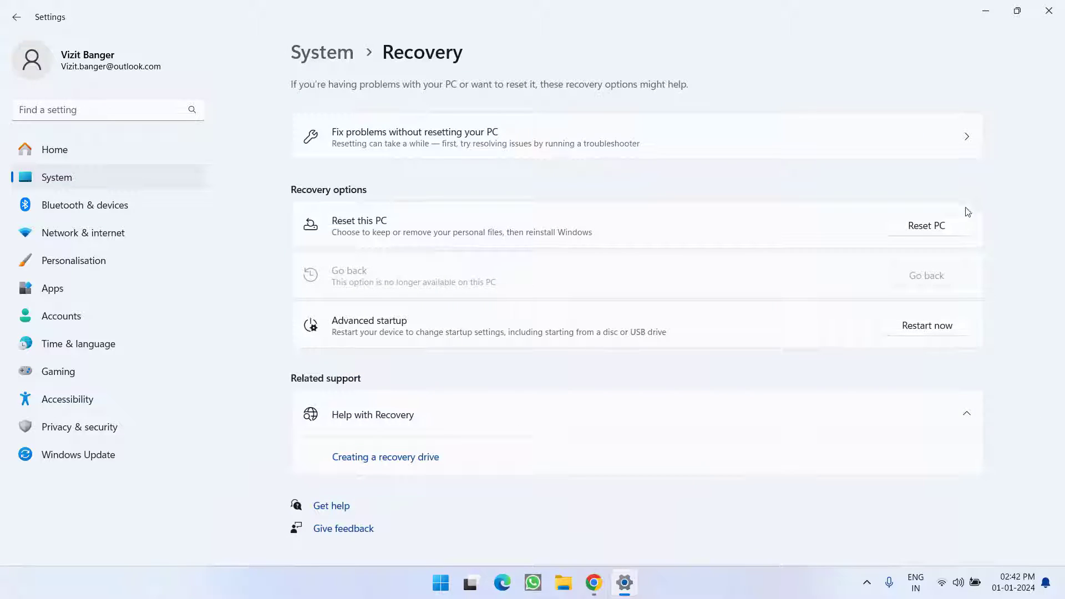
pyautogui.click(925, 225)
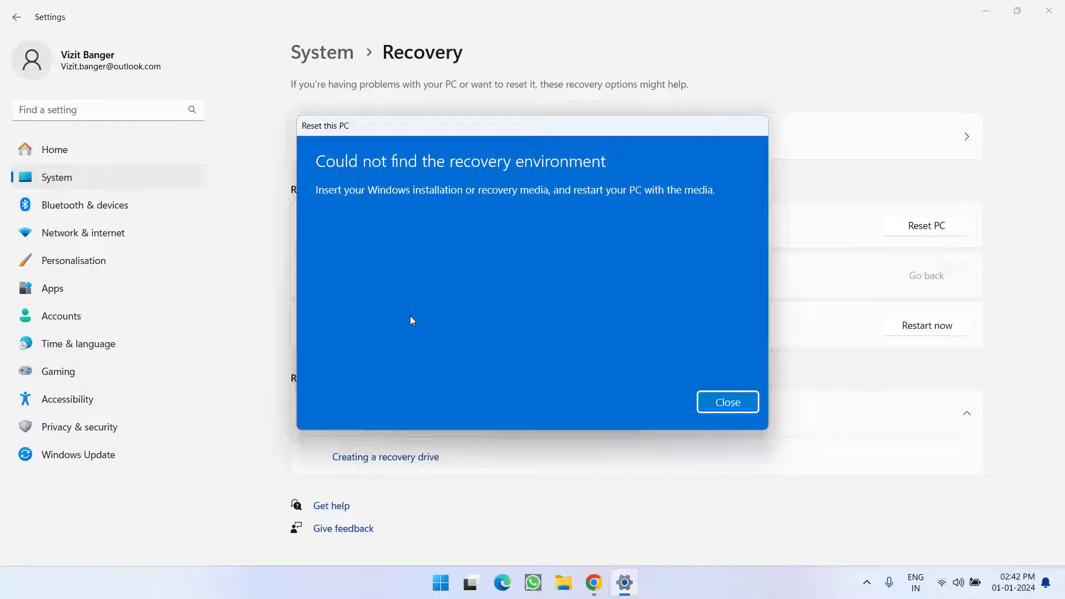
pyautogui.moveTo(391, 326)
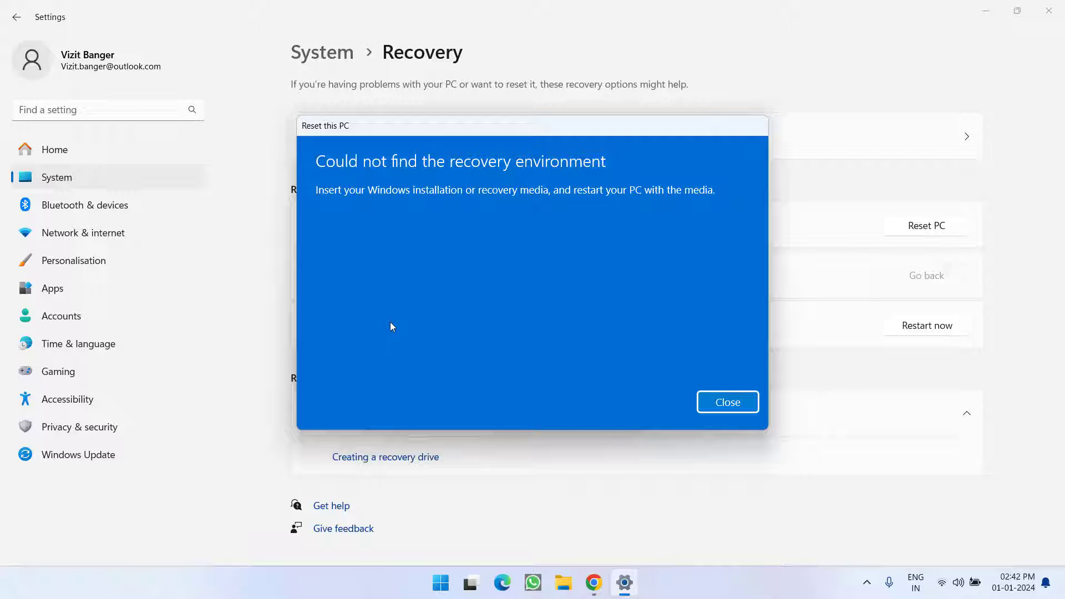
pyautogui.click(725, 402)
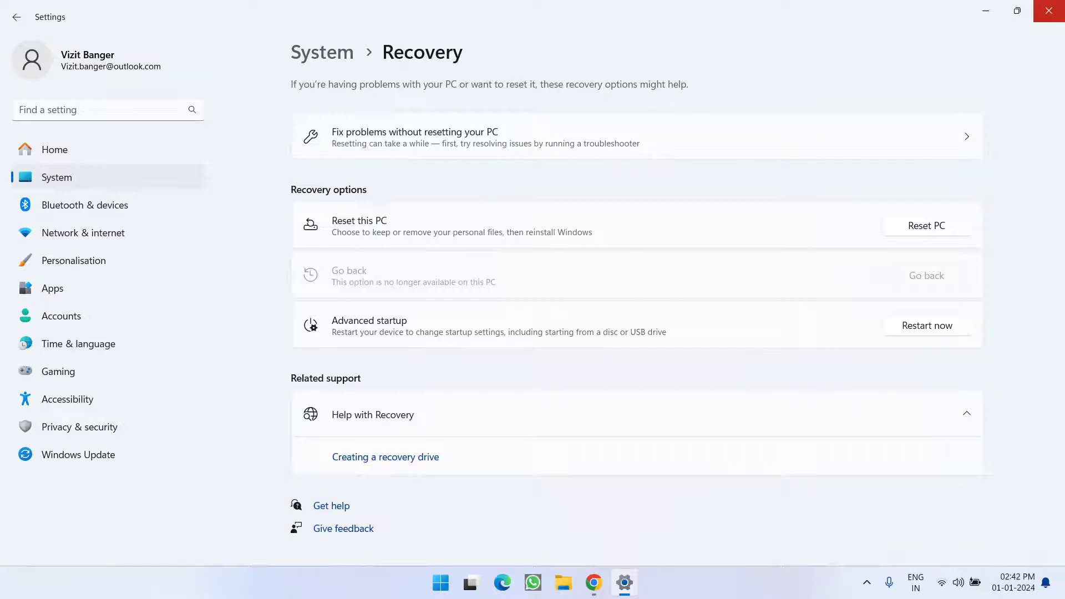
# Launch an administrator Command Prompt and run reagentc /info, which reports Windows RE Disabled
pyautogui.click(455, 583)
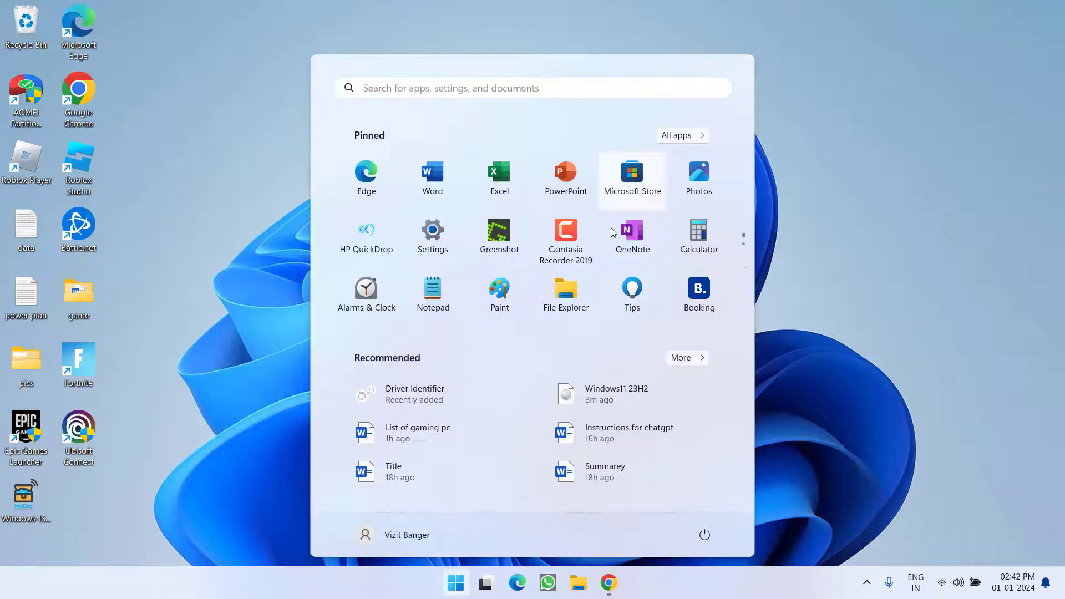
pyautogui.write('cmd')
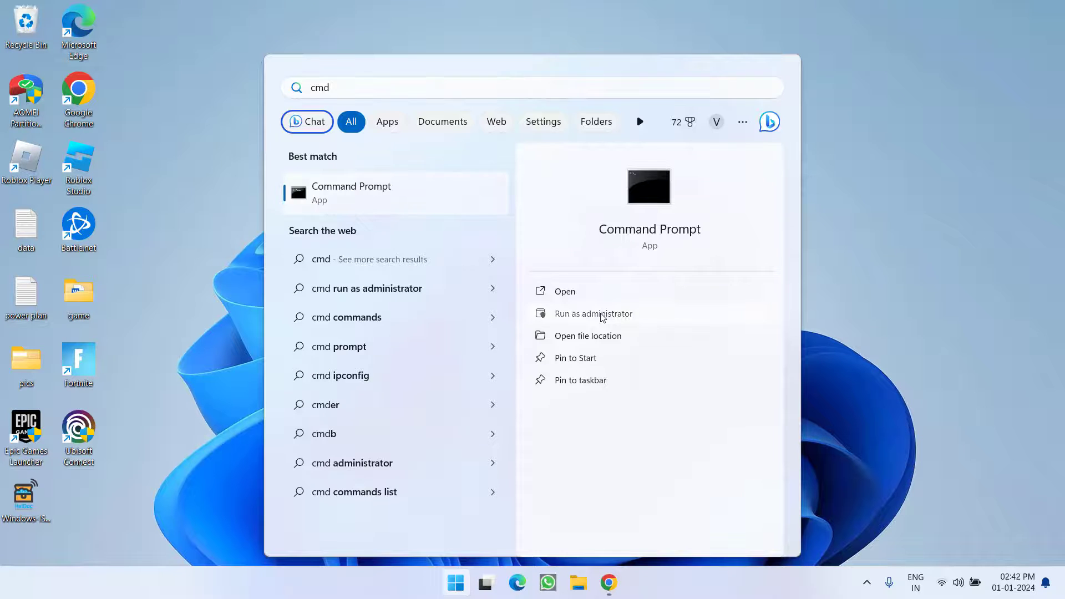
pyautogui.click(592, 313)
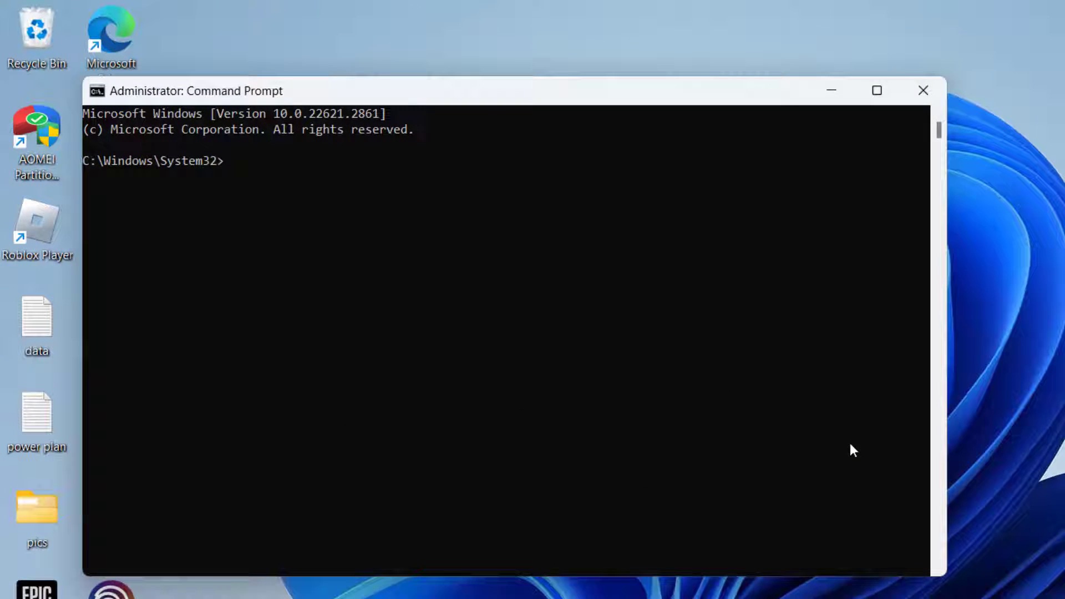
pyautogui.write('reagentc /')
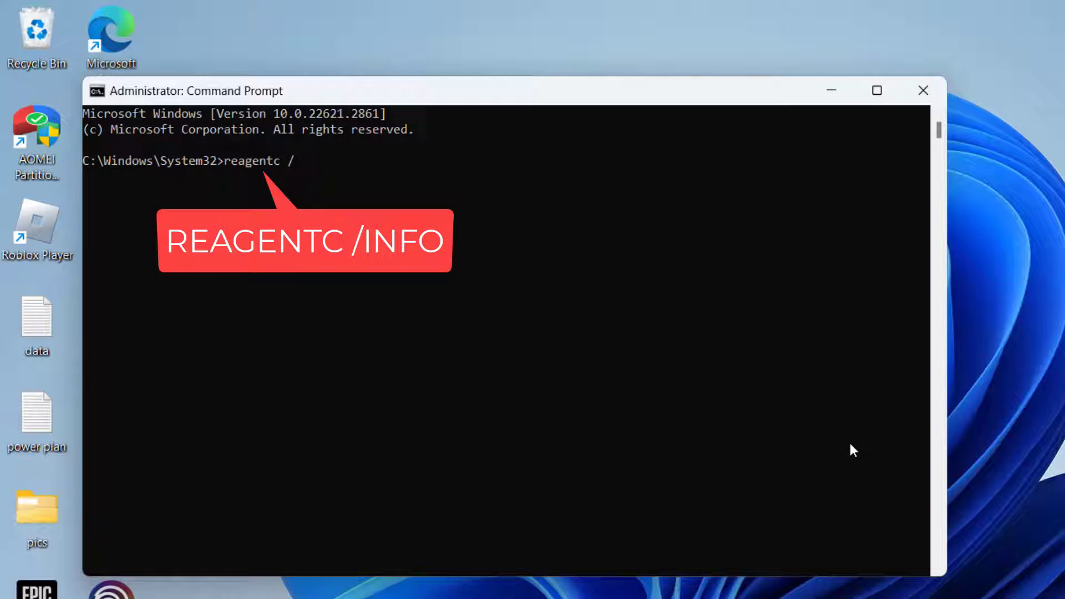
pyautogui.write('info')
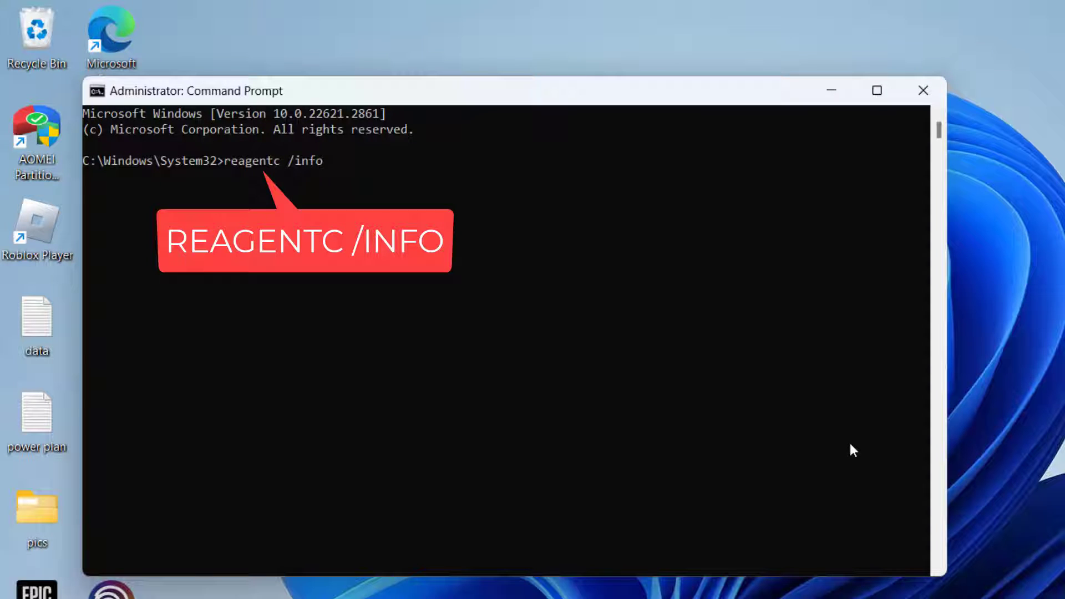
pyautogui.press('enter')
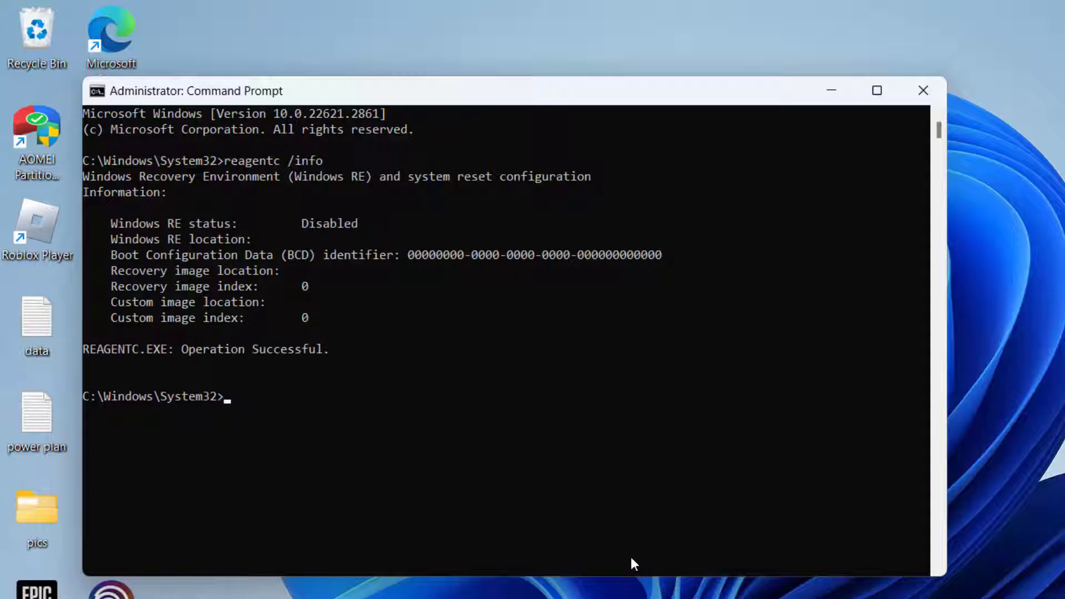
pyautogui.moveTo(423, 359)
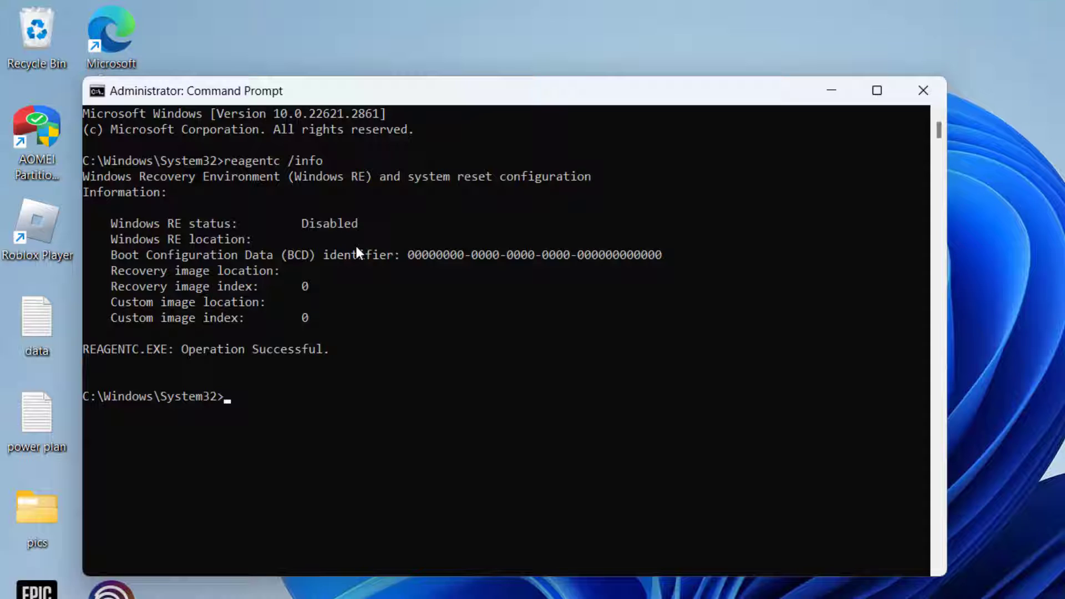
# Run reagentc /enable, re-run reagentc /info to confirm Enabled, and close the window
pyautogui.write('r')
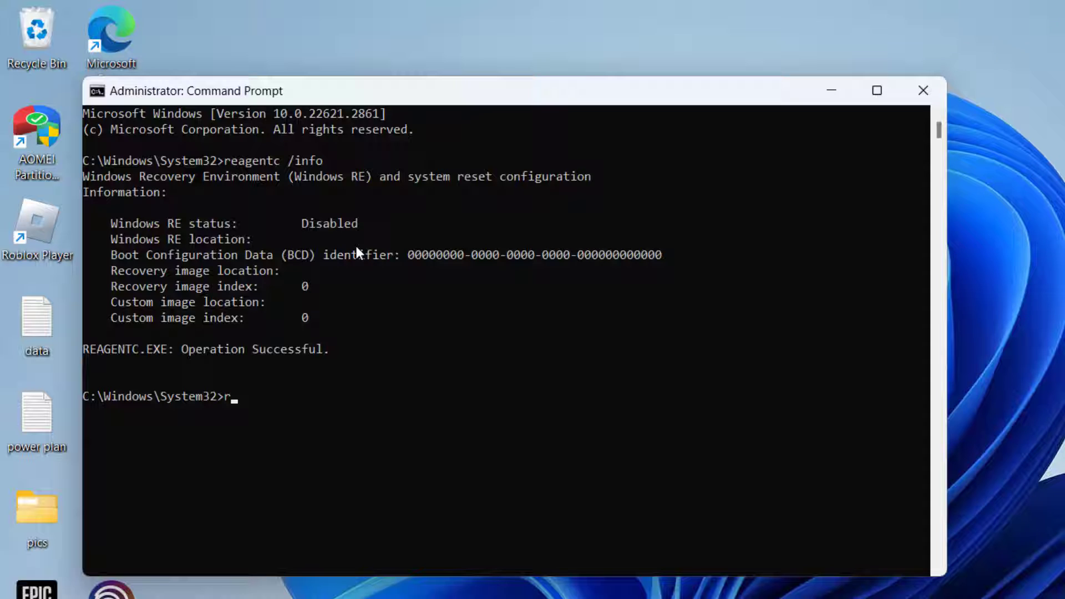
pyautogui.write('eagen')
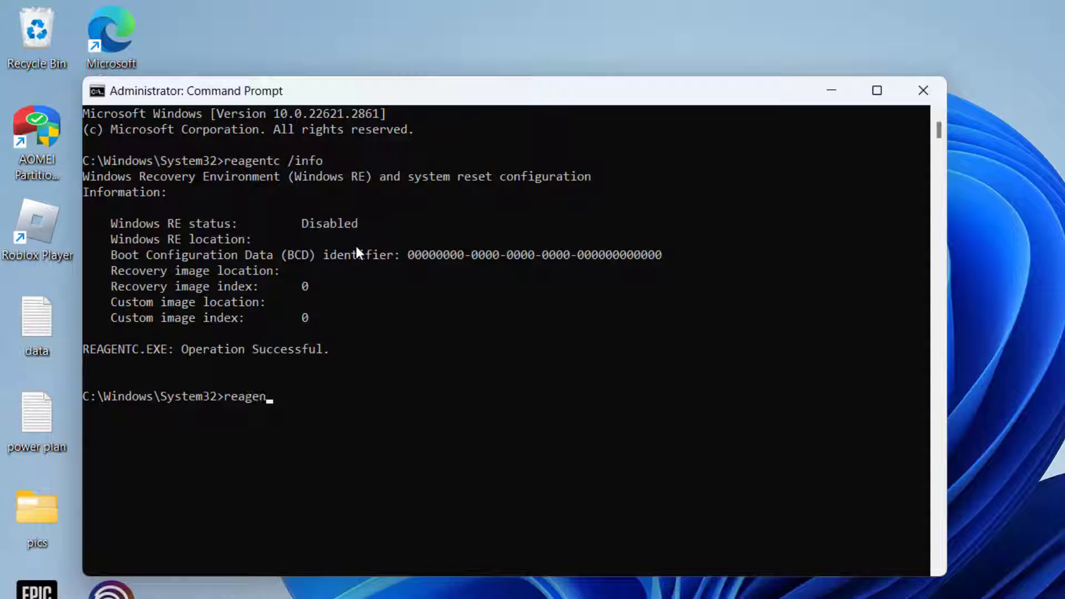
pyautogui.write('tc')
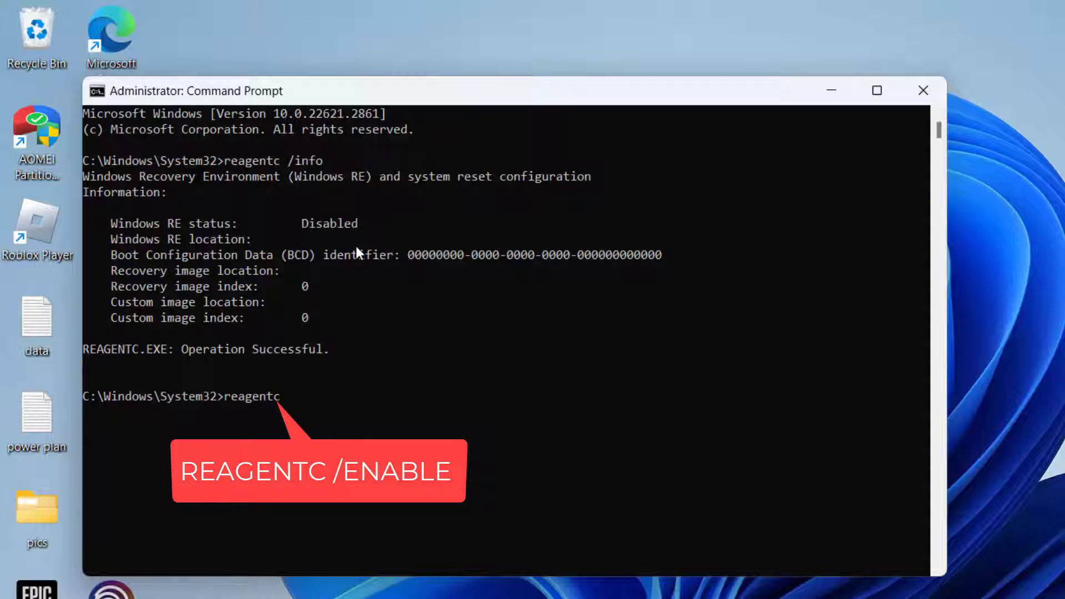
pyautogui.write('/enable')
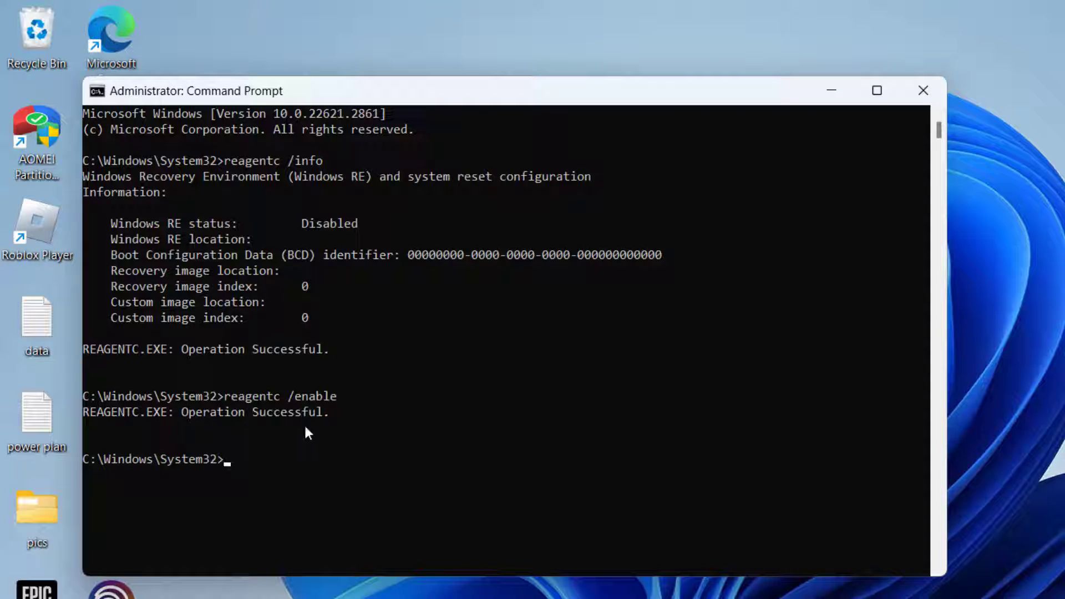
pyautogui.moveTo(808, 395)
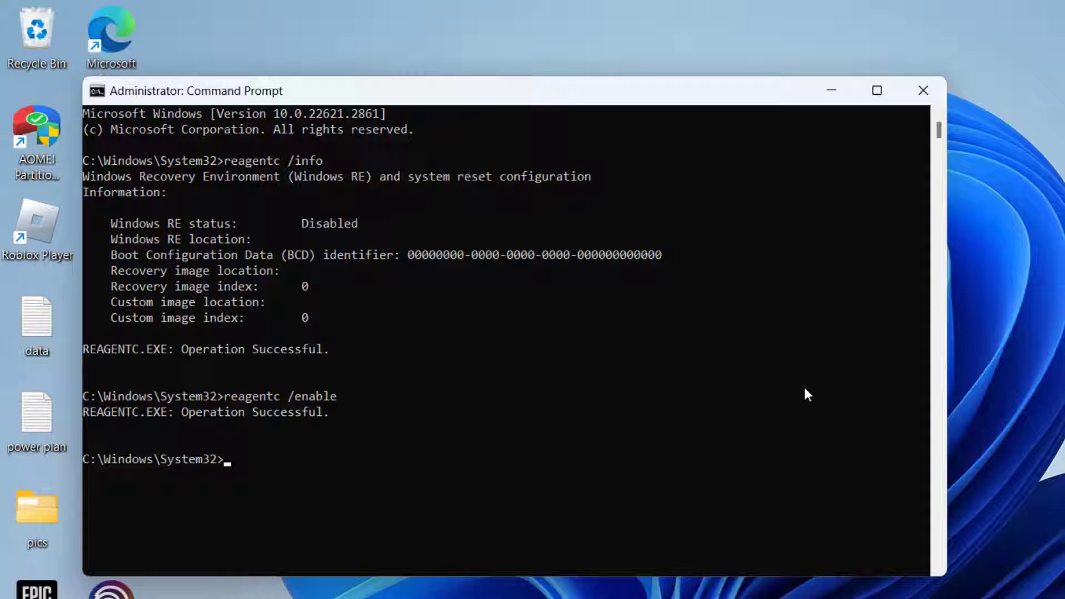
pyautogui.write('reagentc /')
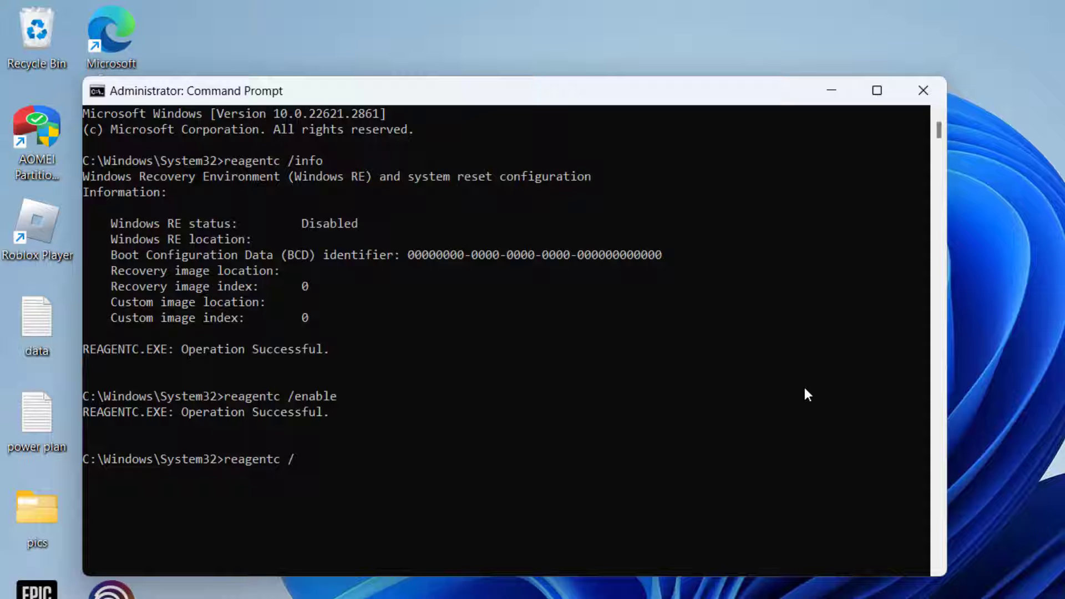
pyautogui.write('info')
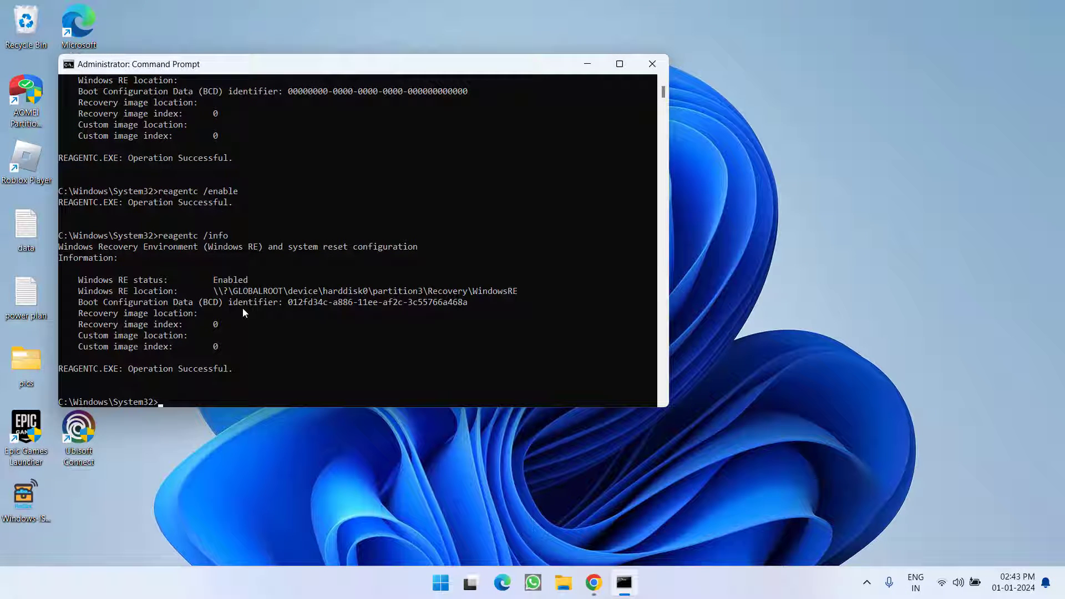
pyautogui.click(651, 63)
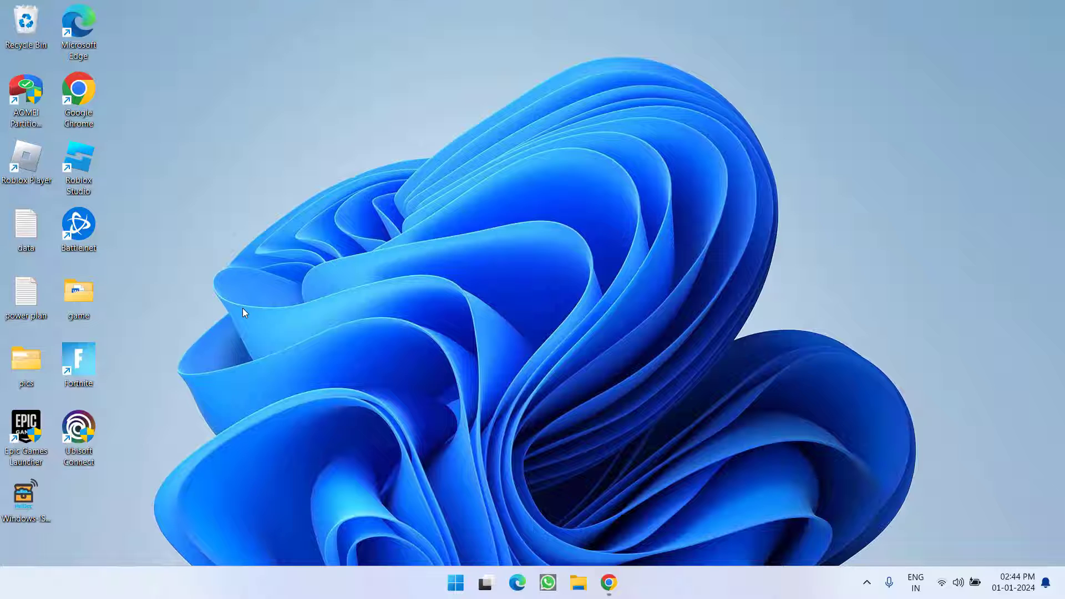
# Download the Windows 10 media creation tool from Microsoft's page in Chrome and run it
pyautogui.click(608, 582)
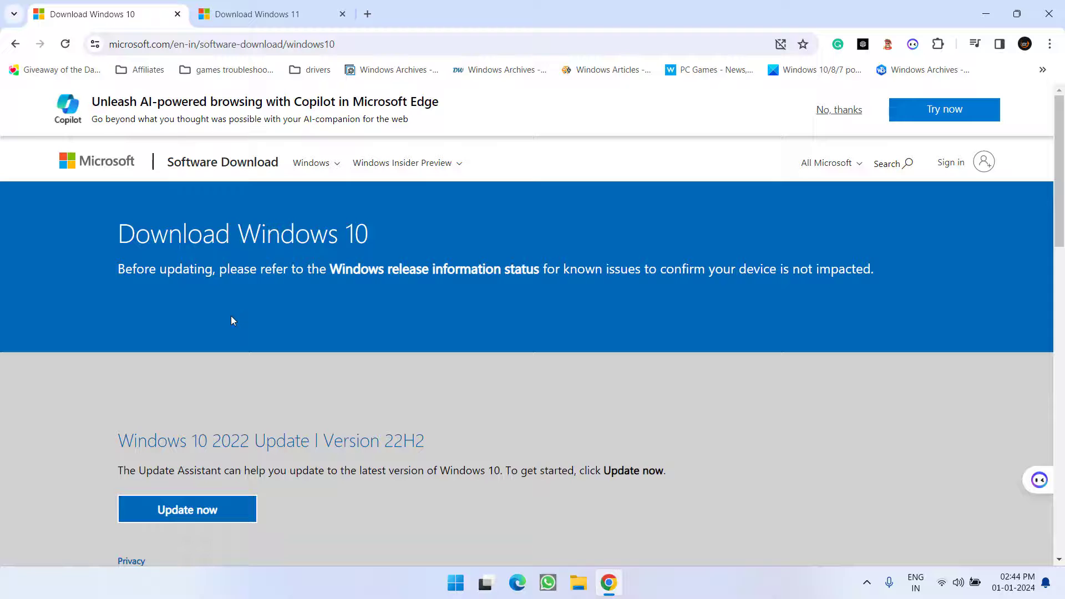
pyautogui.scroll(-3)
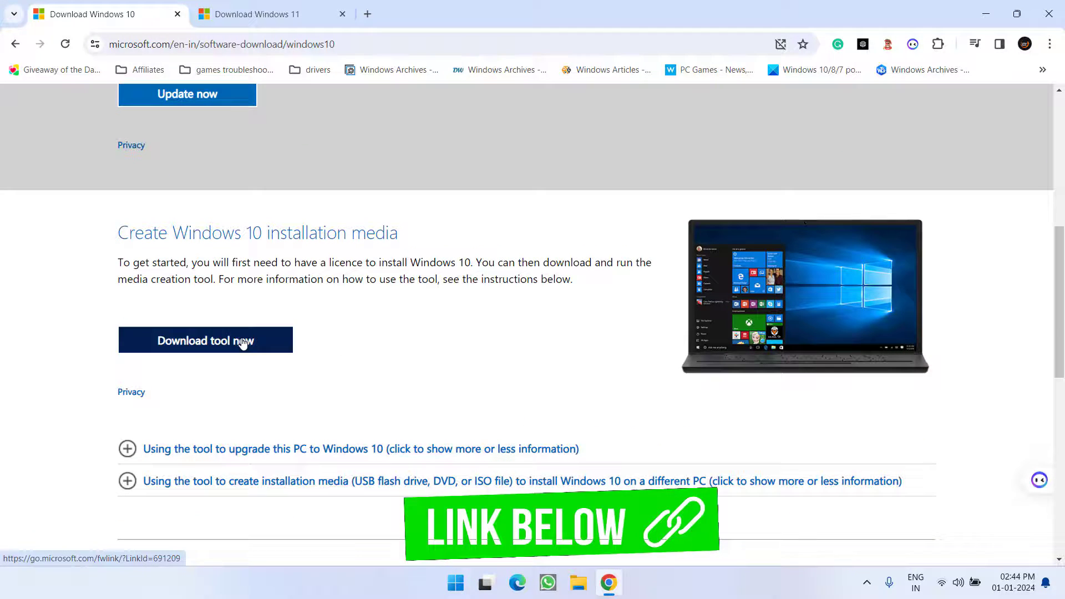
pyautogui.click(204, 340)
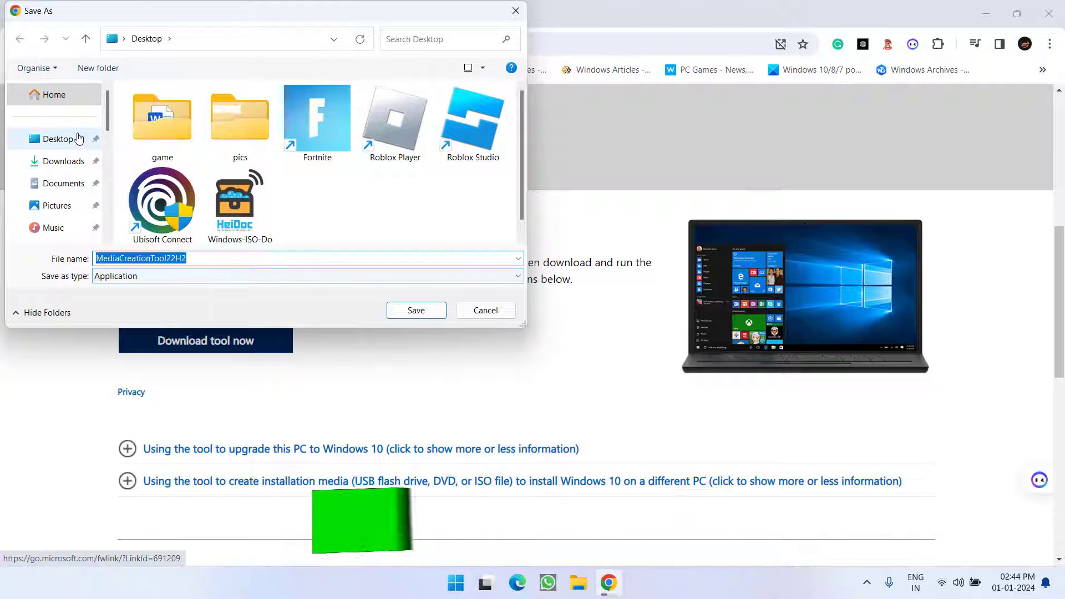
pyautogui.click(415, 311)
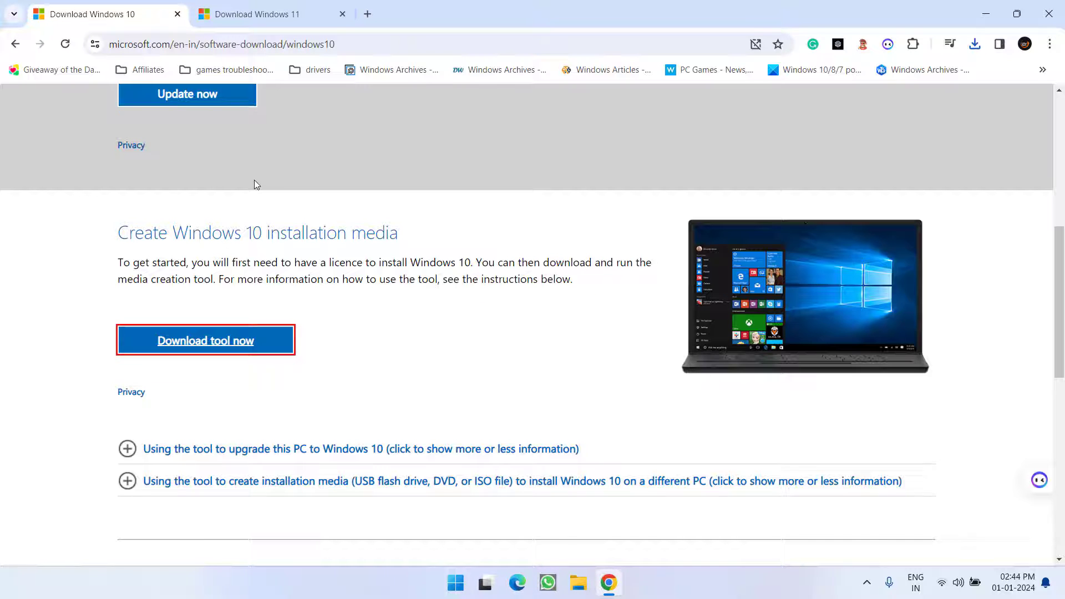
pyautogui.click(204, 341)
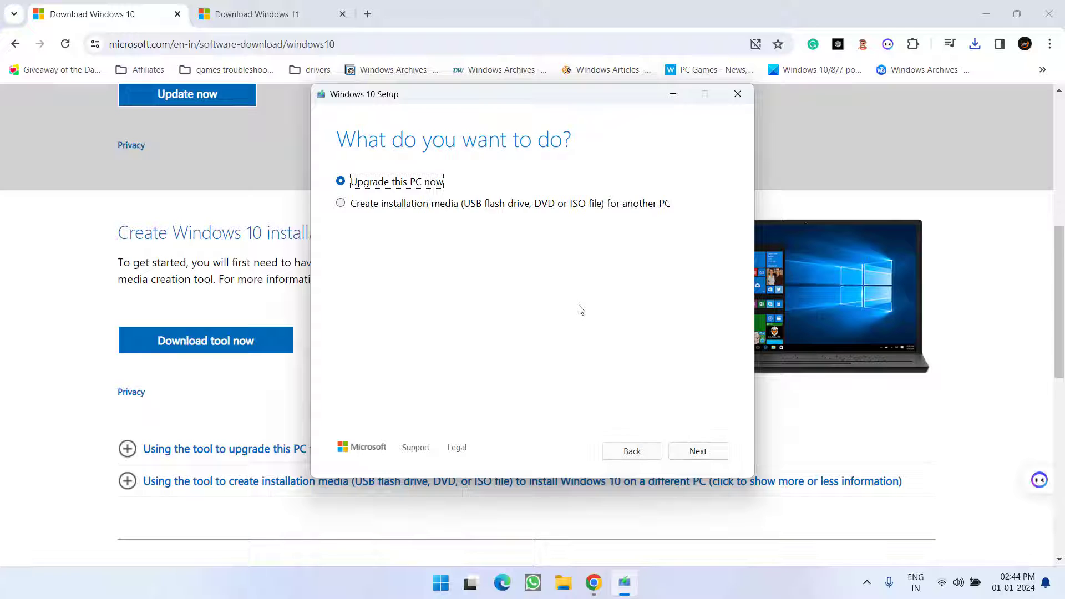
pyautogui.moveTo(400, 214)
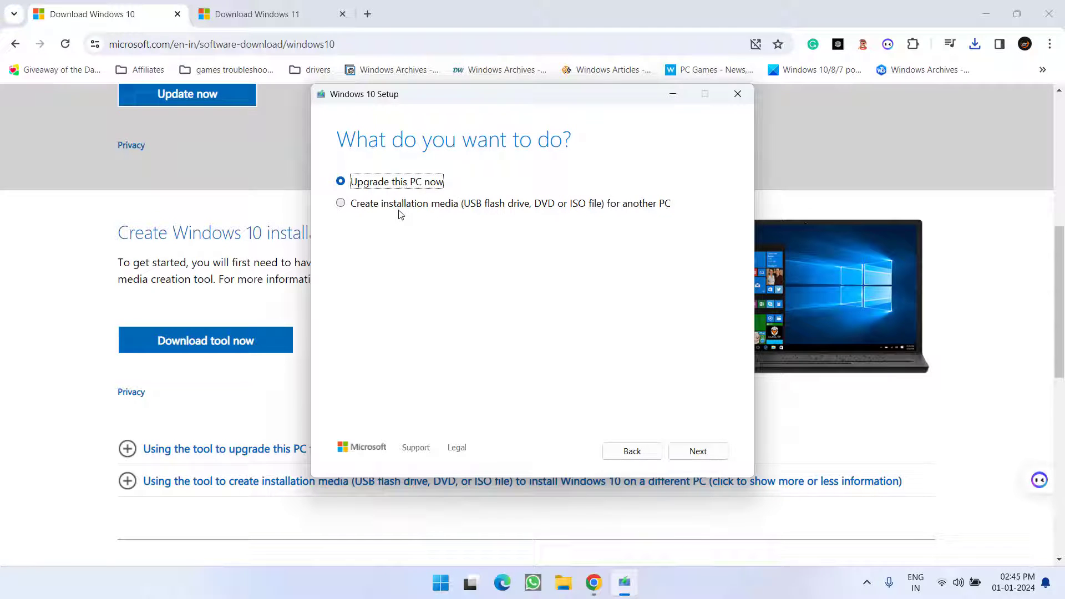
# Create installation media as an ISO file with recommended options, saved to the Desktop
pyautogui.click(696, 452)
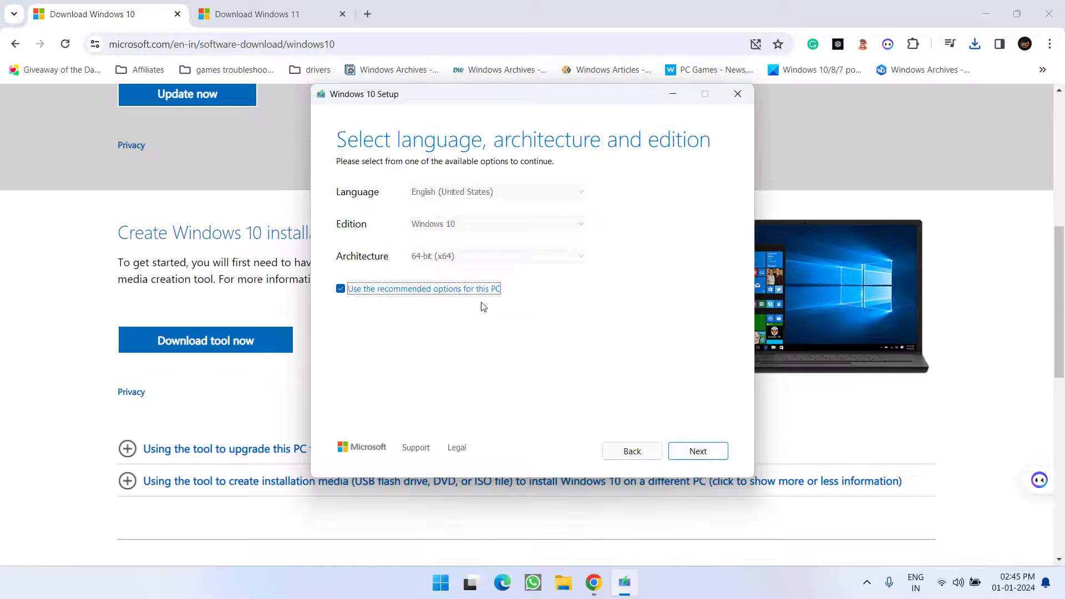
pyautogui.click(697, 451)
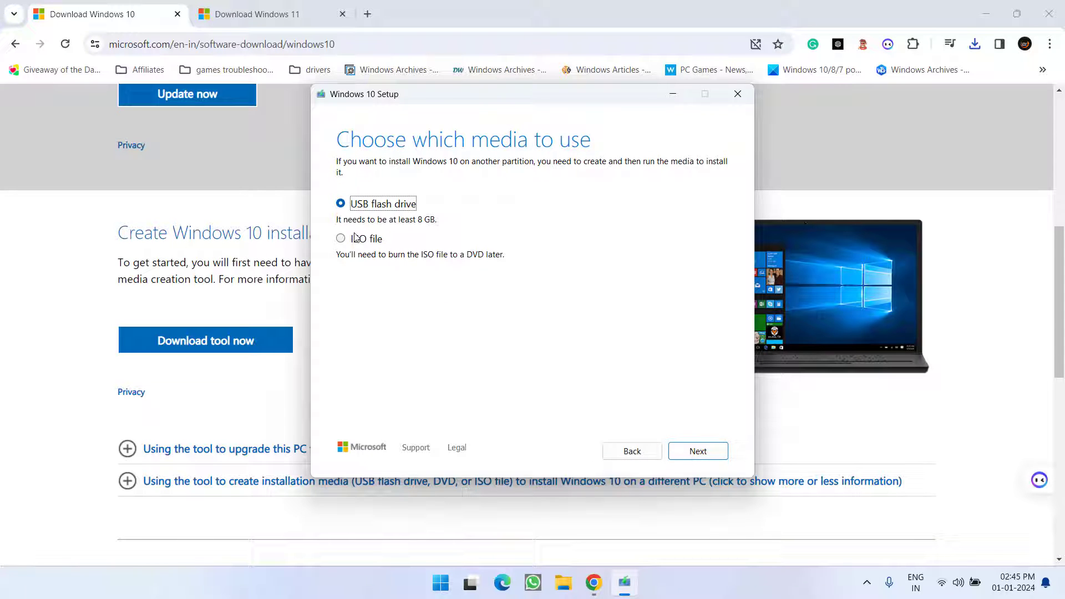
pyautogui.click(341, 239)
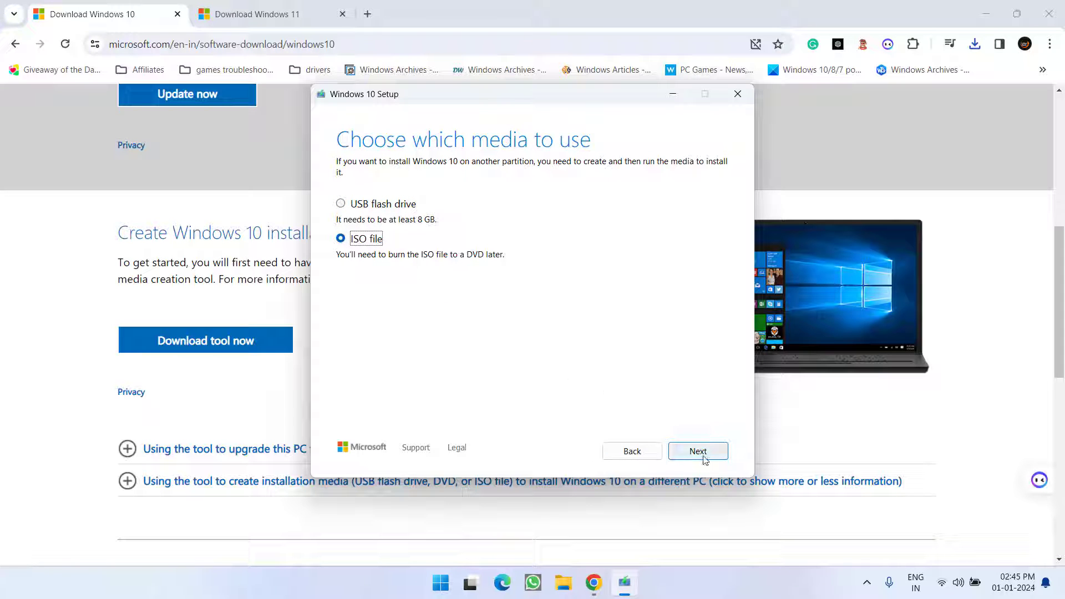
pyautogui.click(698, 451)
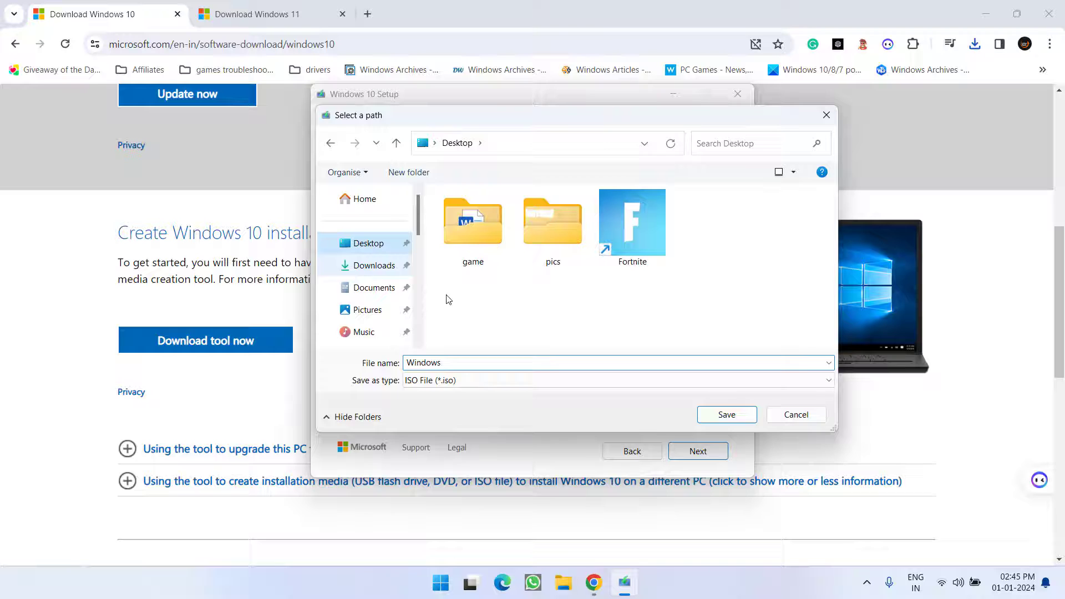
pyautogui.click(726, 413)
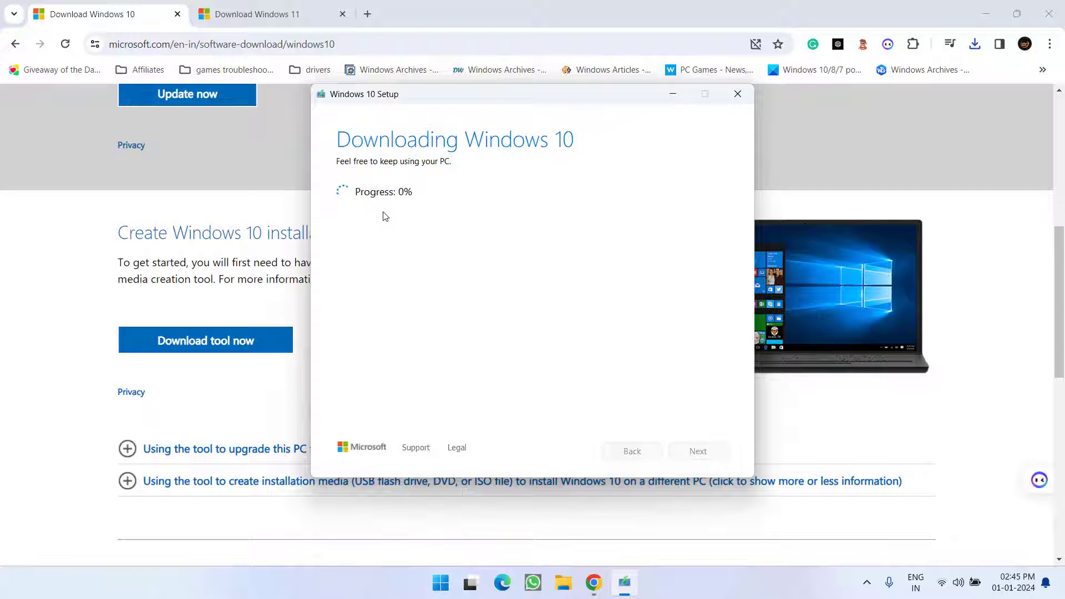
pyautogui.click(265, 14)
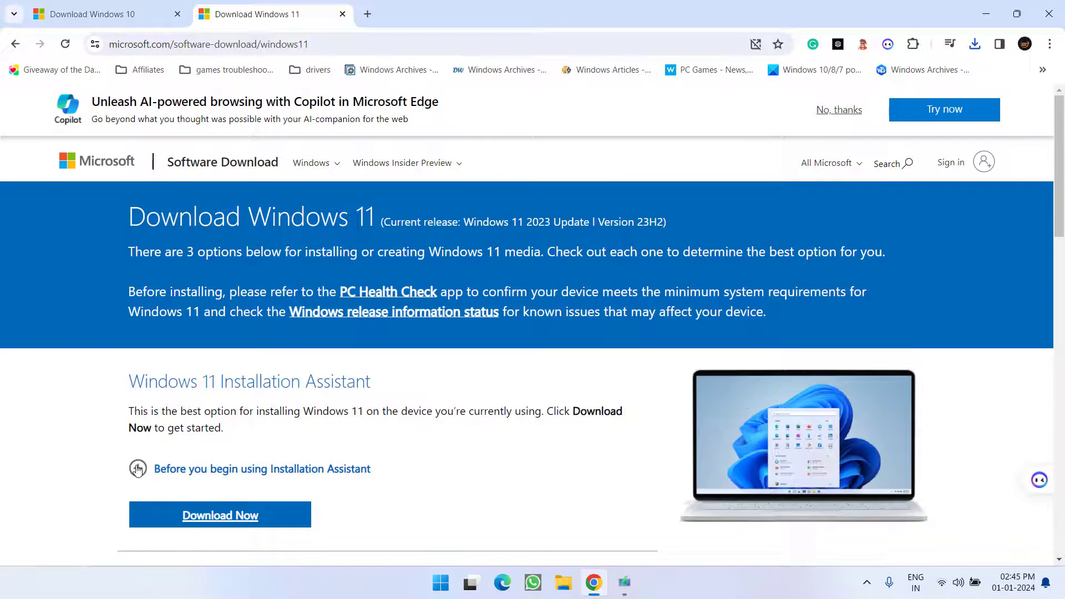
# Choose the Windows 11 multi-edition ISO with English (United States) and confirm
pyautogui.scroll(-3)
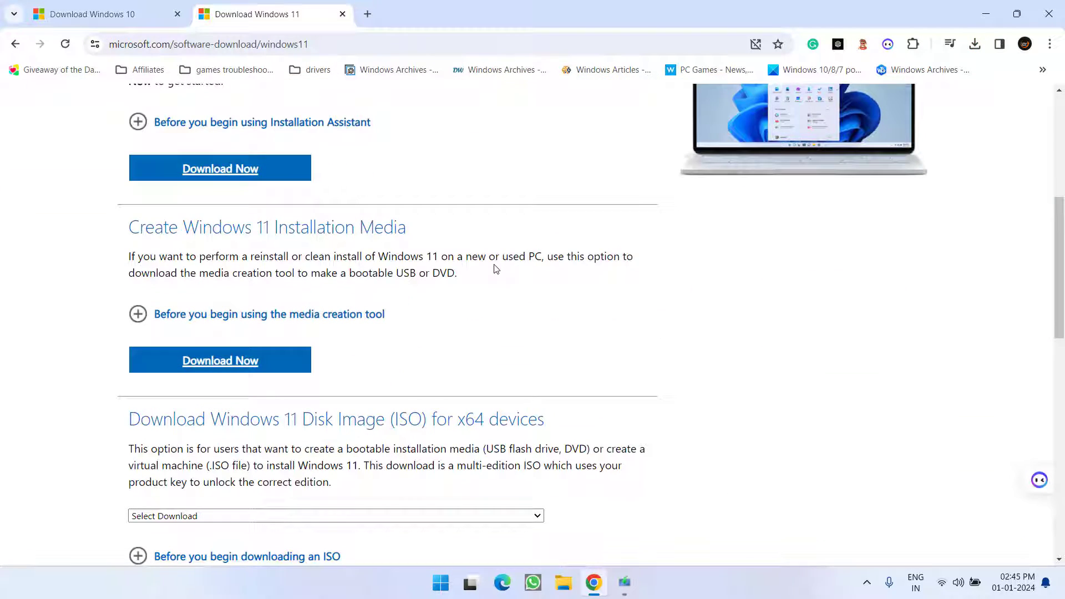
pyautogui.scroll(-3)
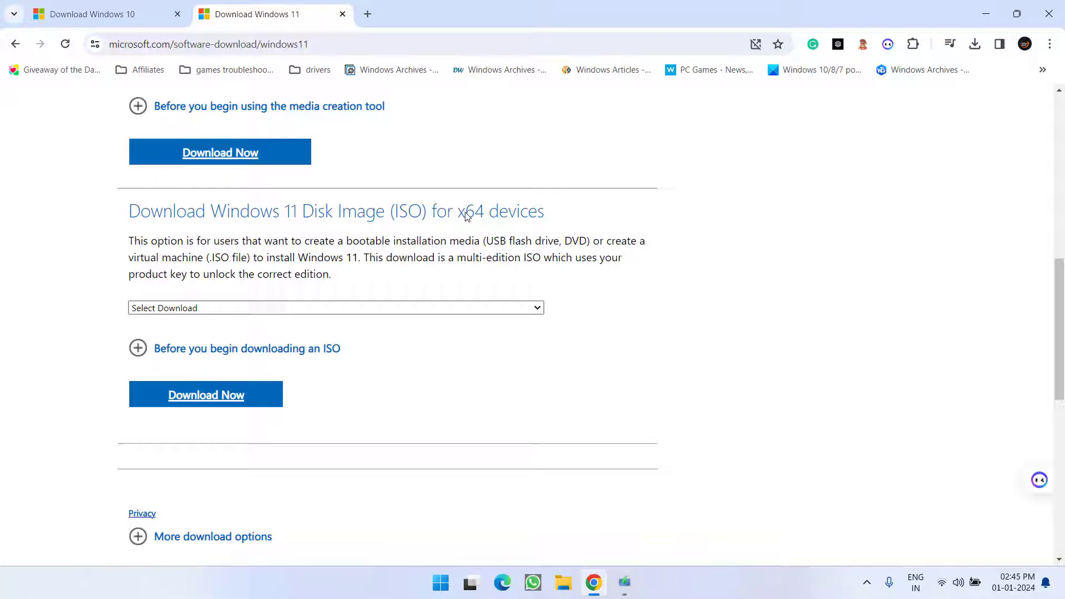
pyautogui.click(335, 307)
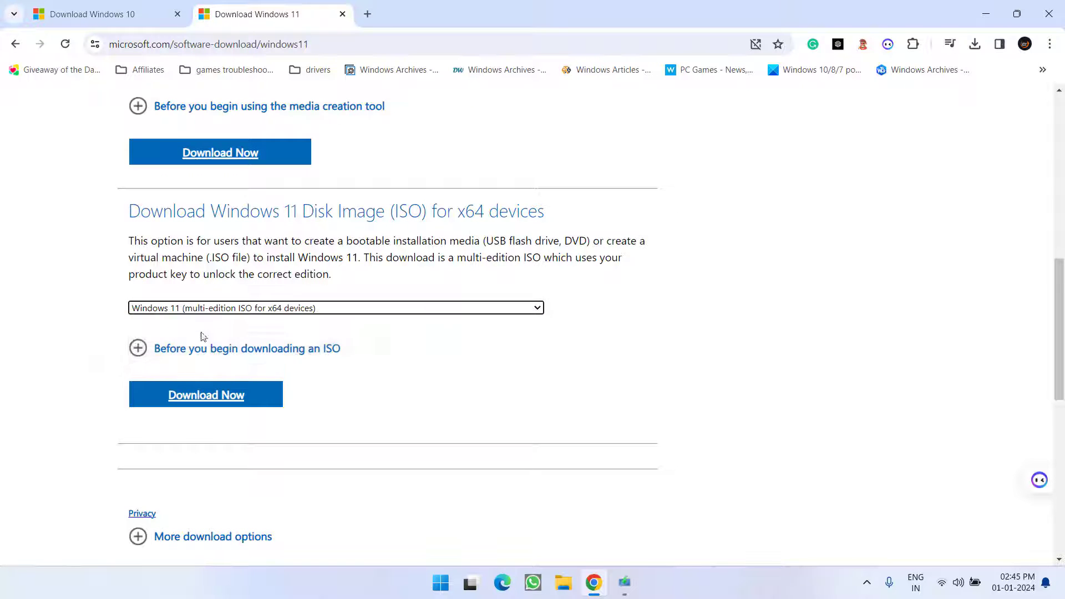
pyautogui.click(205, 395)
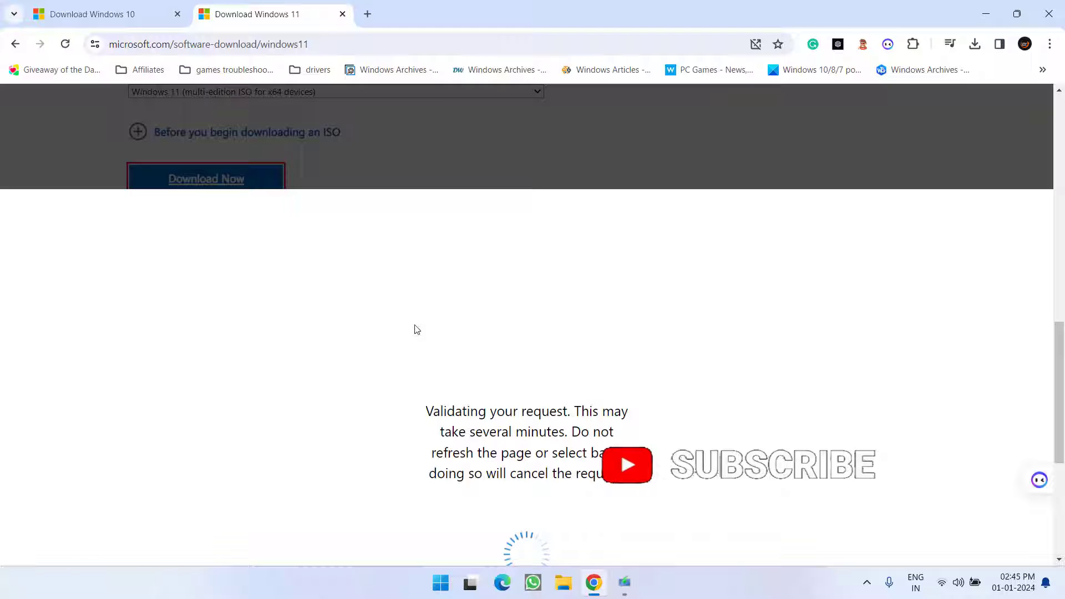
pyautogui.click(255, 340)
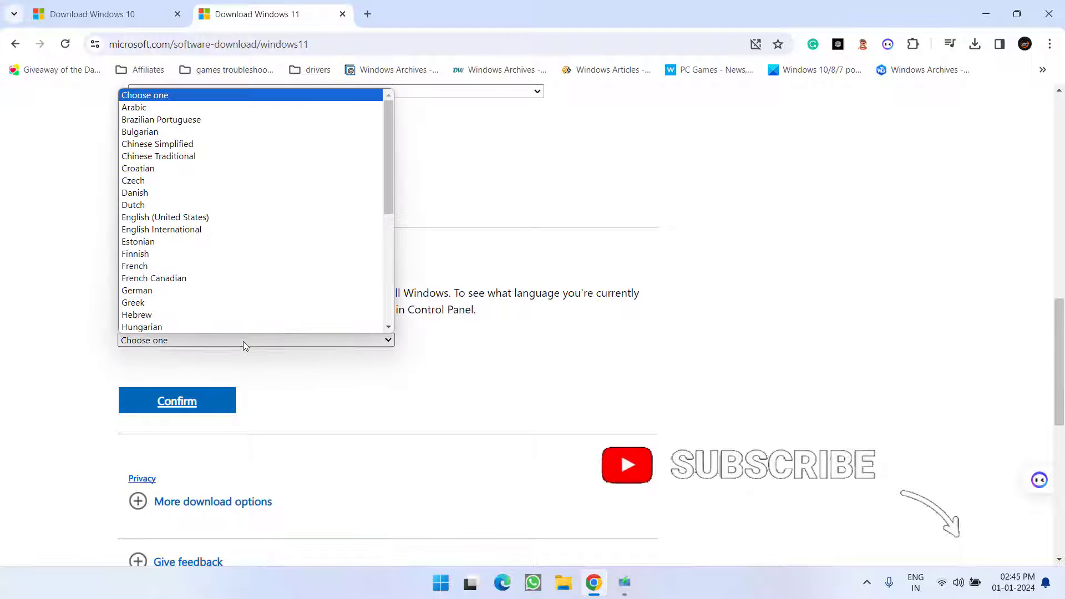
pyautogui.click(164, 216)
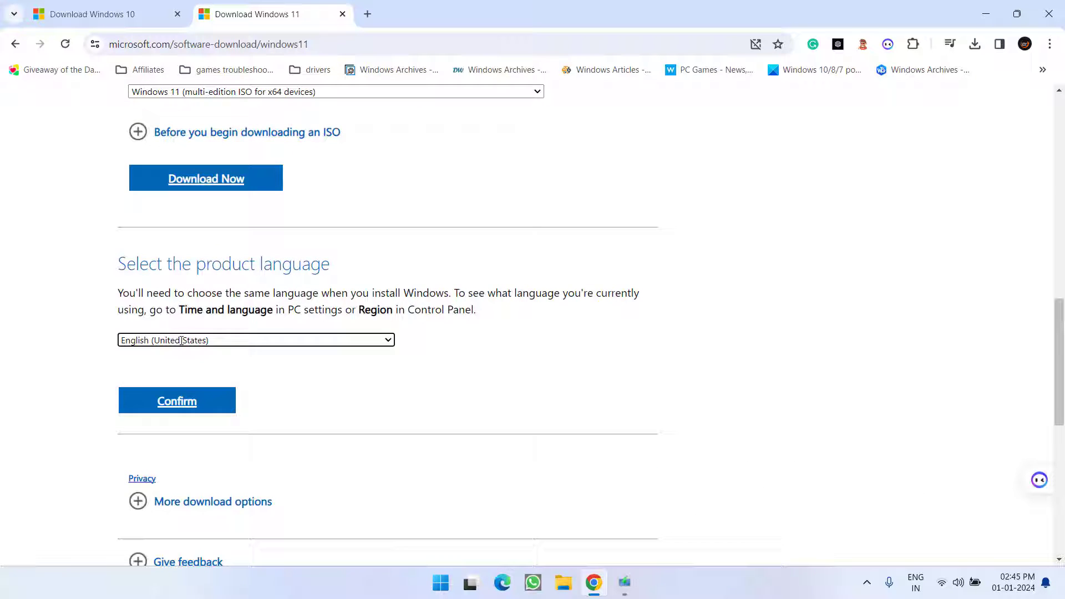
pyautogui.click(177, 400)
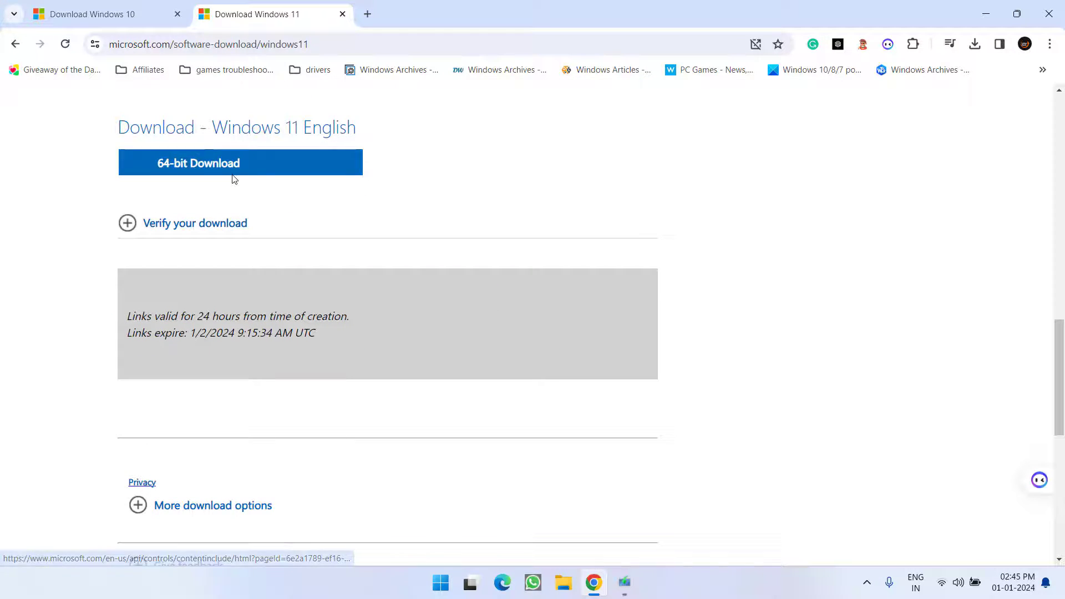
# Start the 64-bit ISO download saved to the Desktop and close the Windows 10 Setup window
pyautogui.click(239, 162)
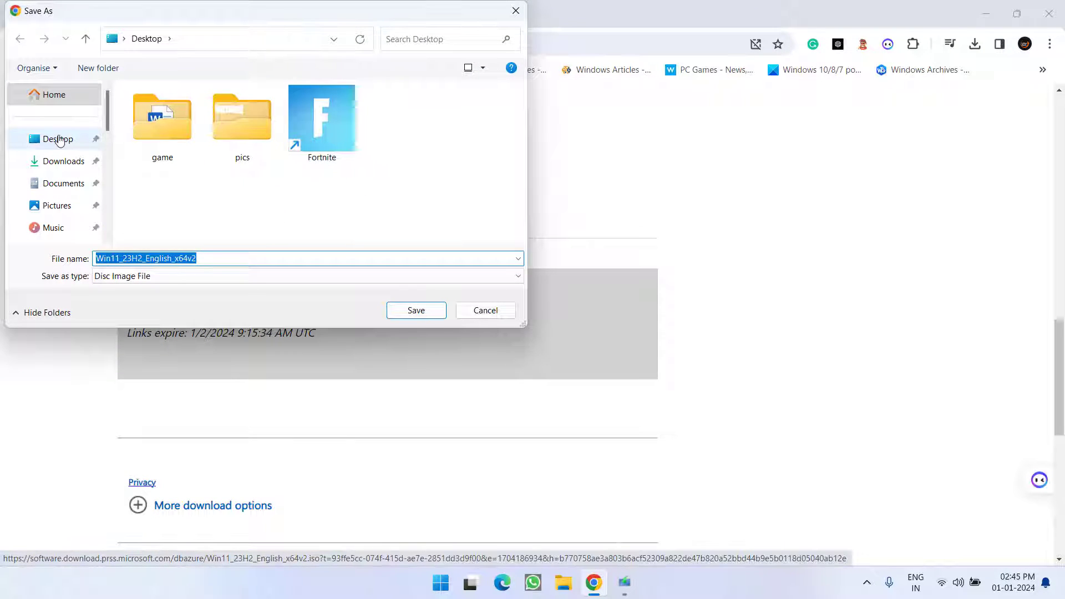
pyautogui.click(484, 309)
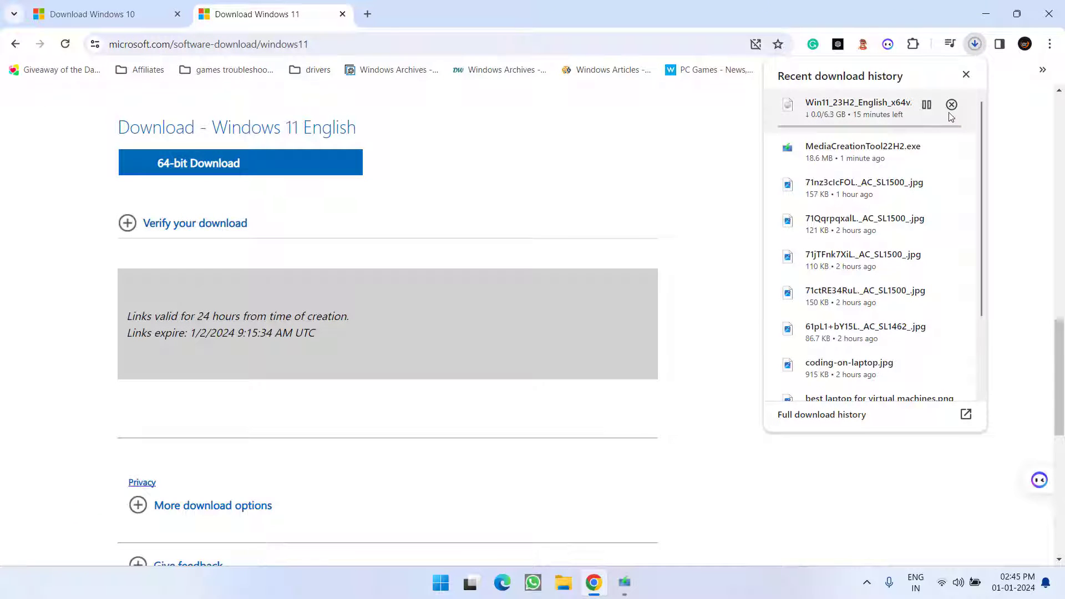
pyautogui.click(950, 105)
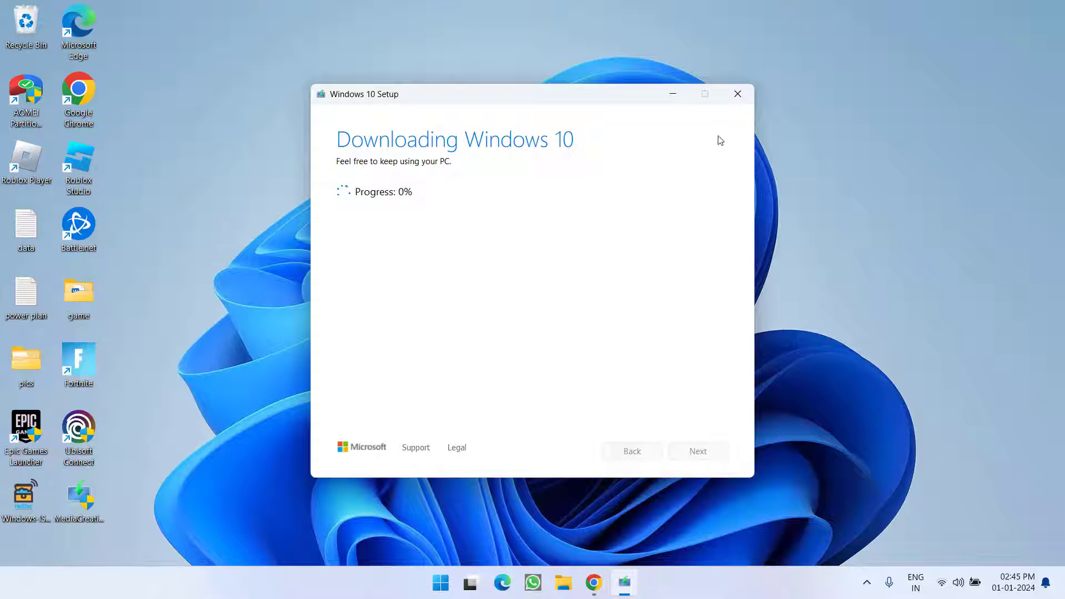
pyautogui.click(737, 93)
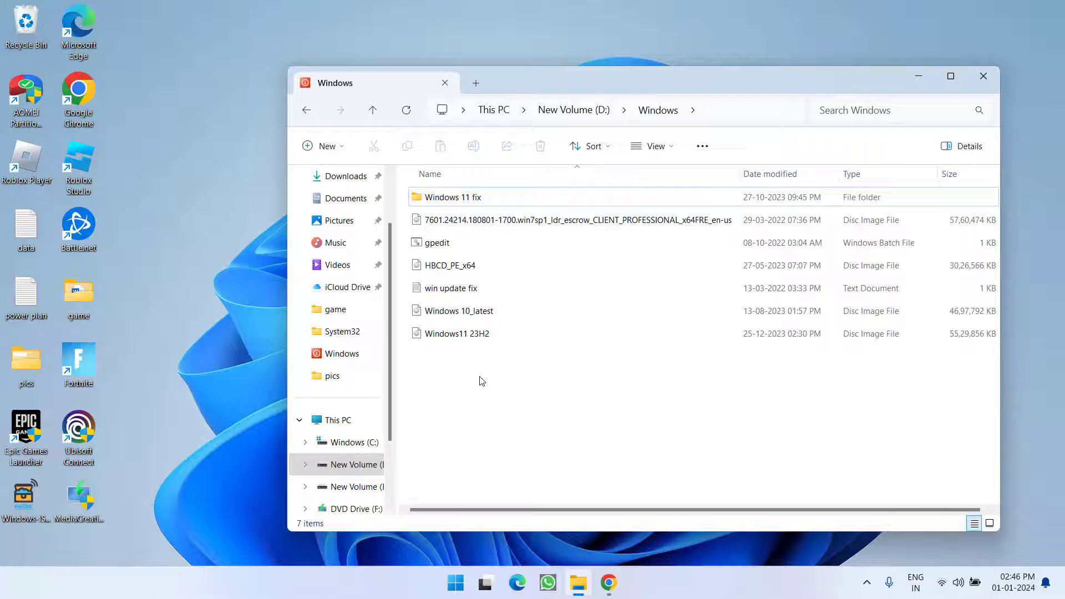
# Mount the Windows11 23H2 image, search for install.esd and copy it
pyautogui.click(457, 334)
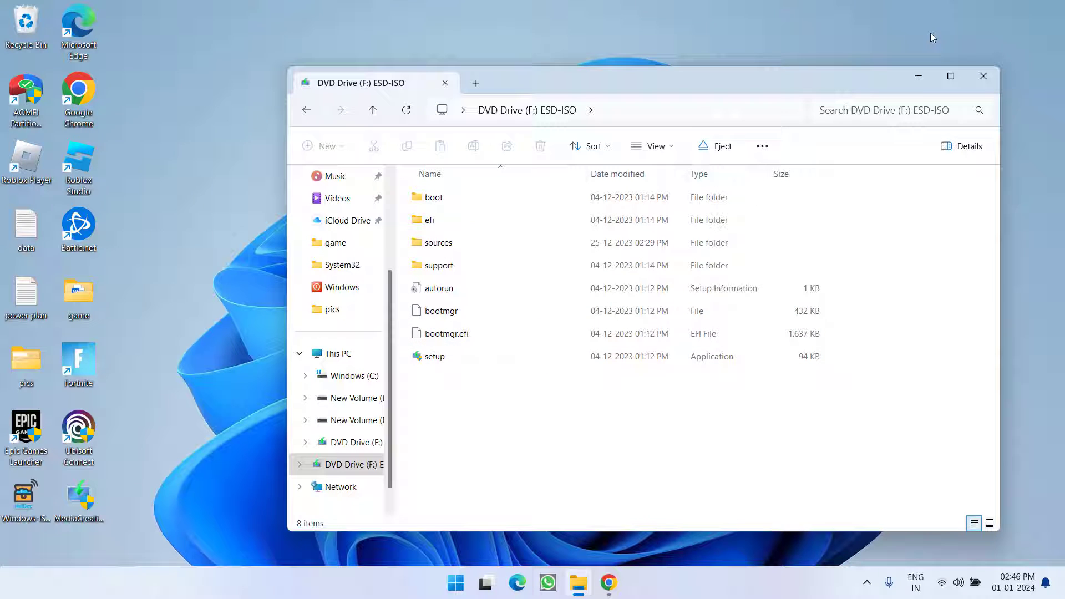
pyautogui.click(883, 110)
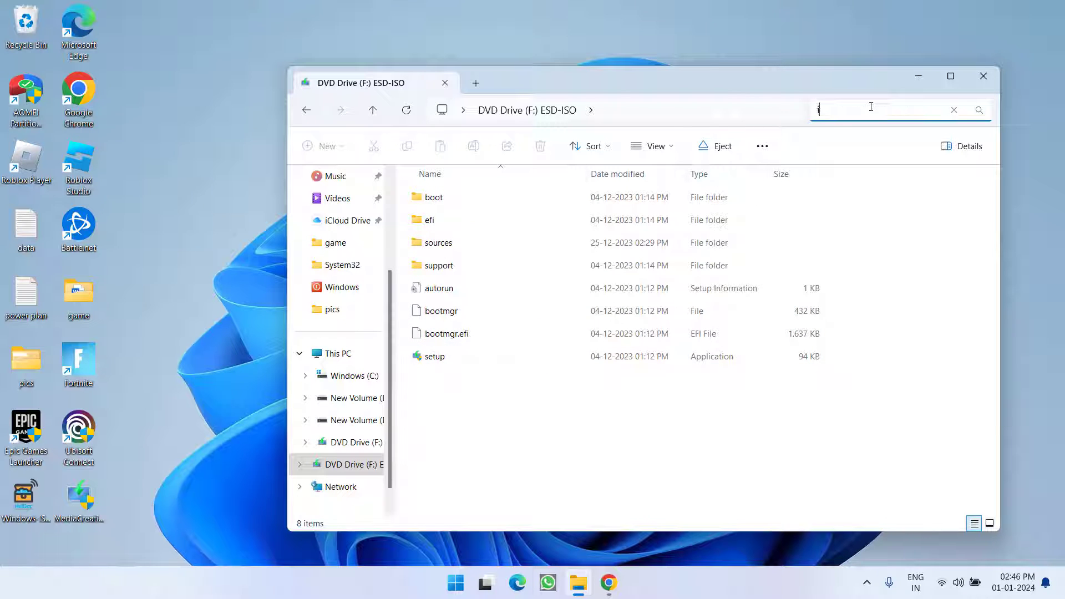
pyautogui.write('nstall')
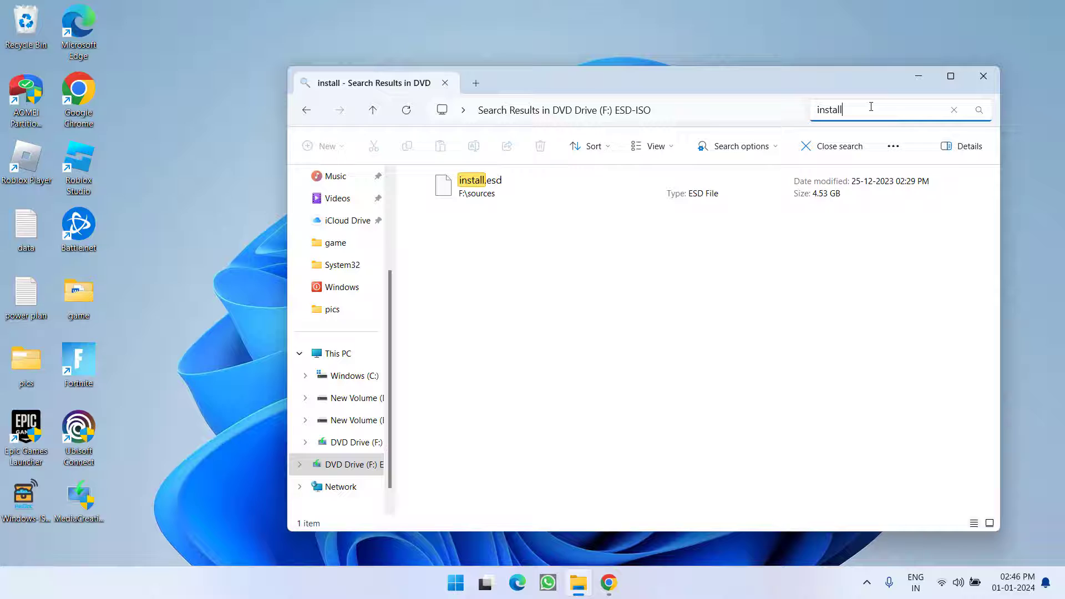
pyautogui.click(479, 186)
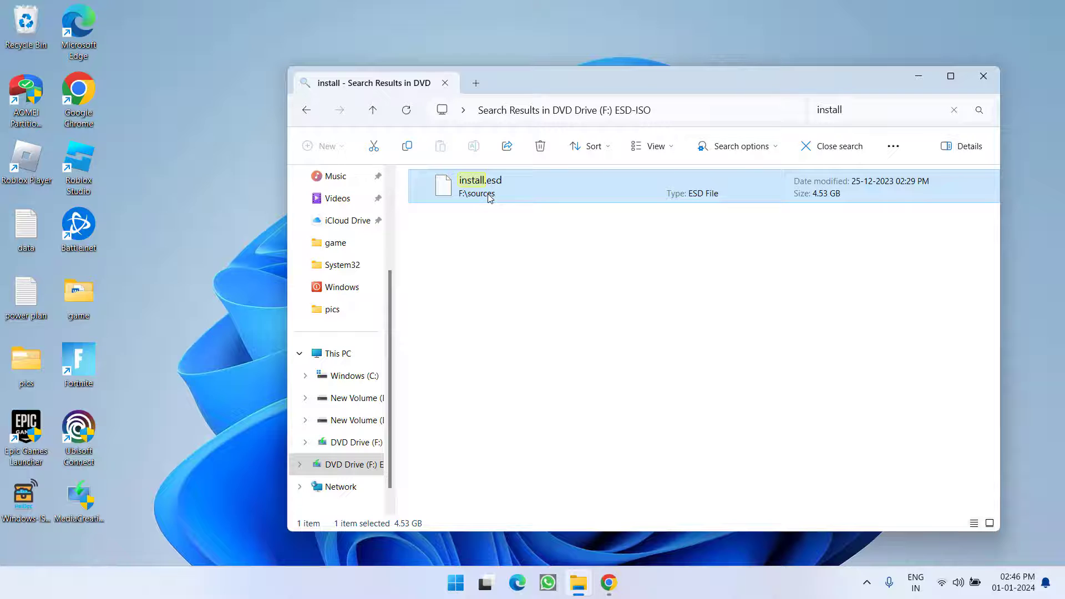
pyautogui.rightClick(489, 198)
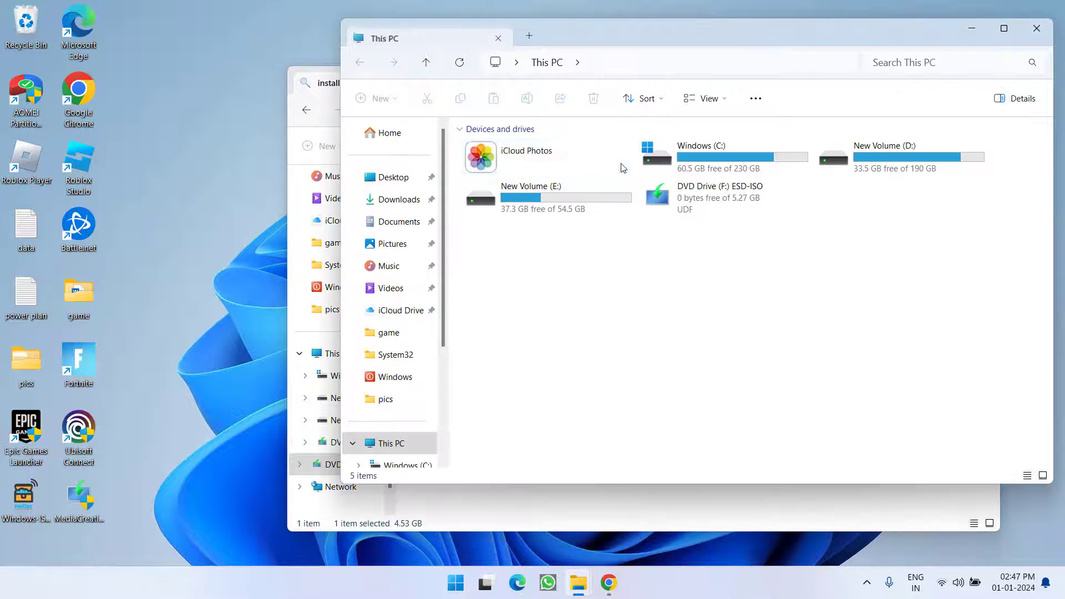
# Create the Recvoery1 folder on drive C:, paste install.esd into it, and start cmd
pyautogui.doubleClick(701, 157)
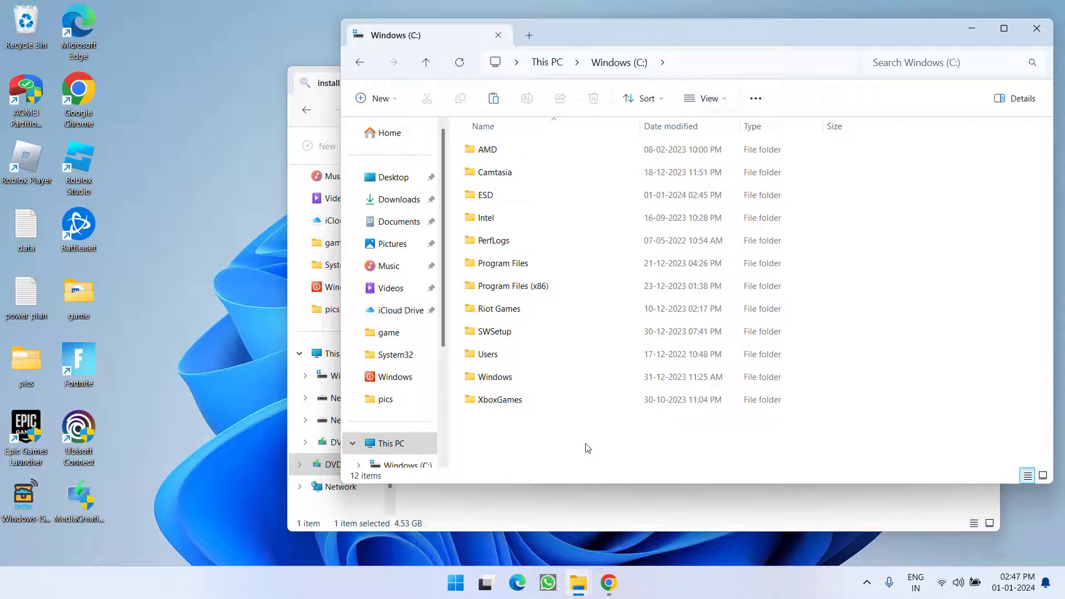
pyautogui.rightClick(588, 448)
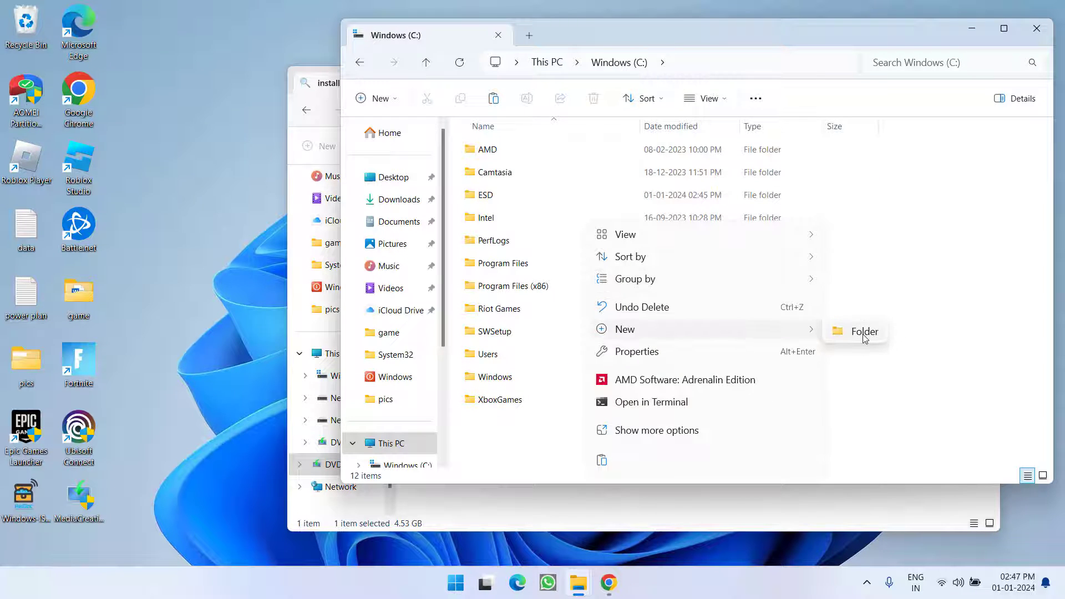
pyautogui.click(864, 331)
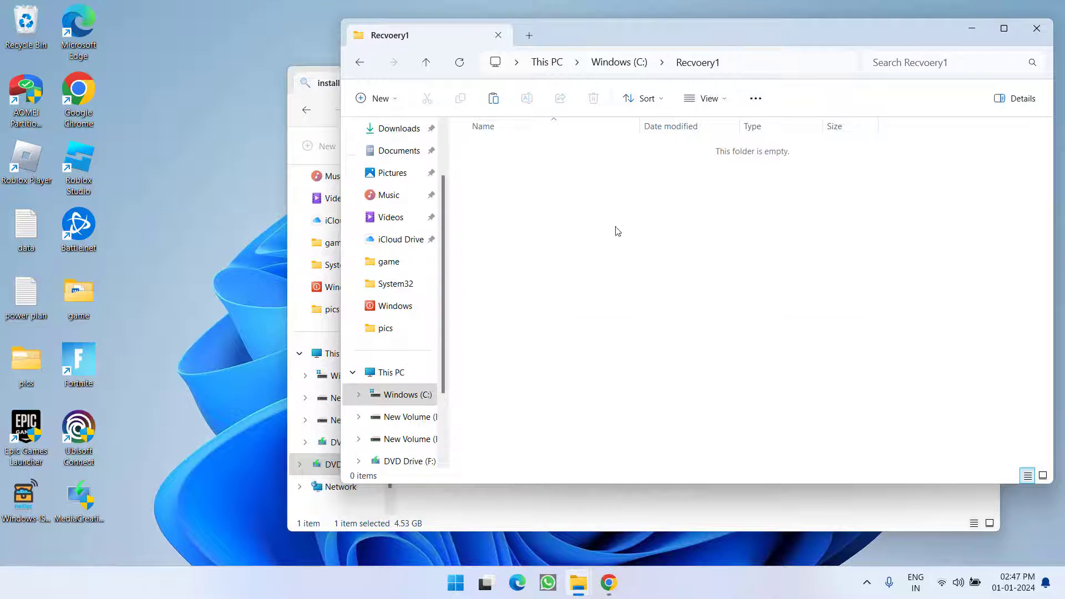
pyautogui.moveTo(640, 248)
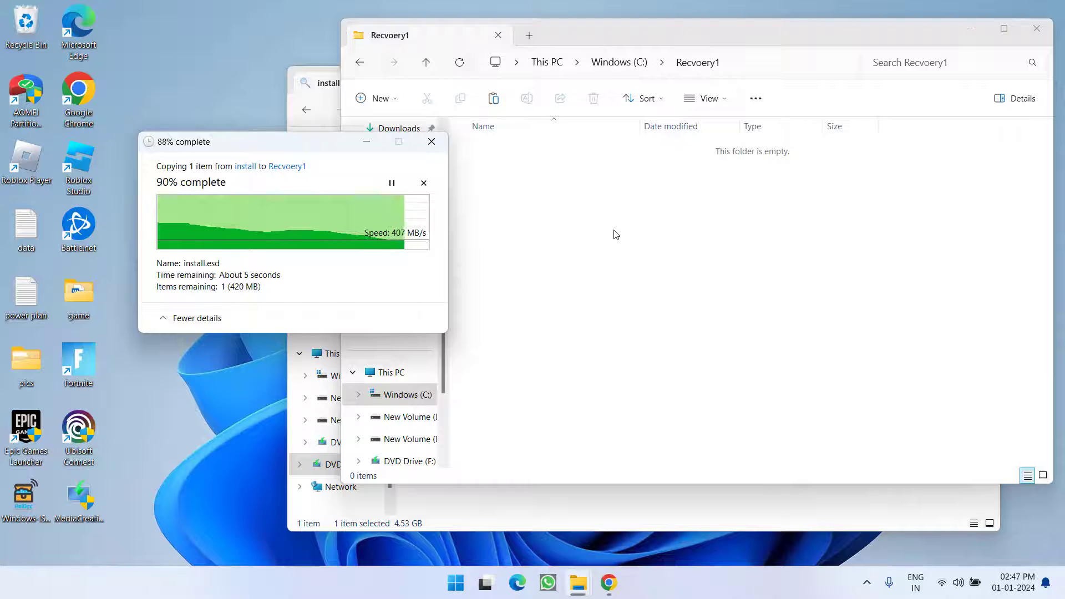
pyautogui.write('cmd')
pyautogui.write('re')
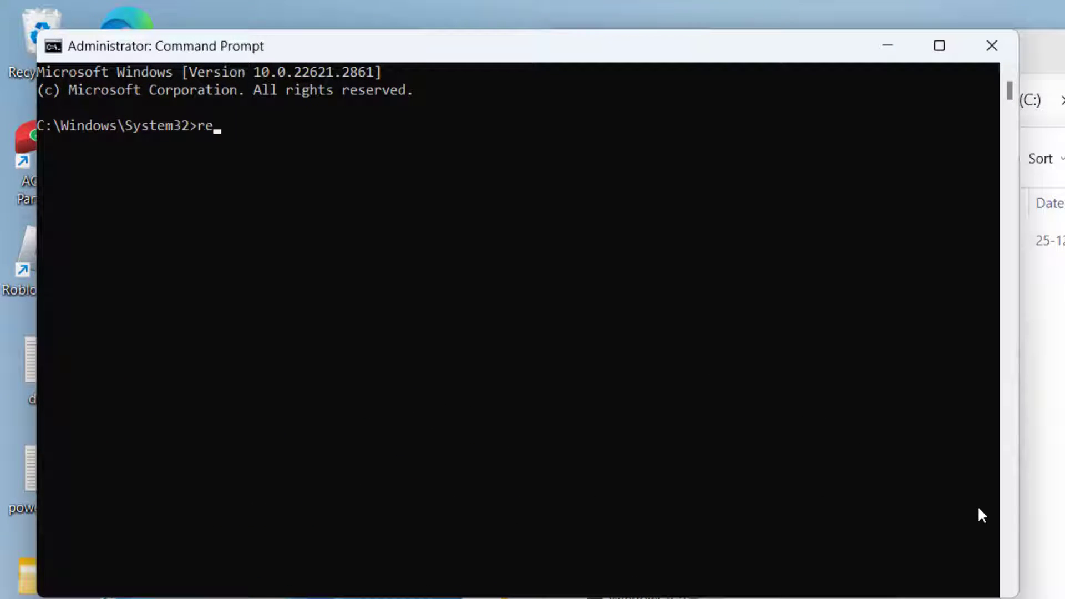
# Run reagentc /setreimage /path C:\Recvoery1\install.esd /index 1
pyautogui.write('agentc /')
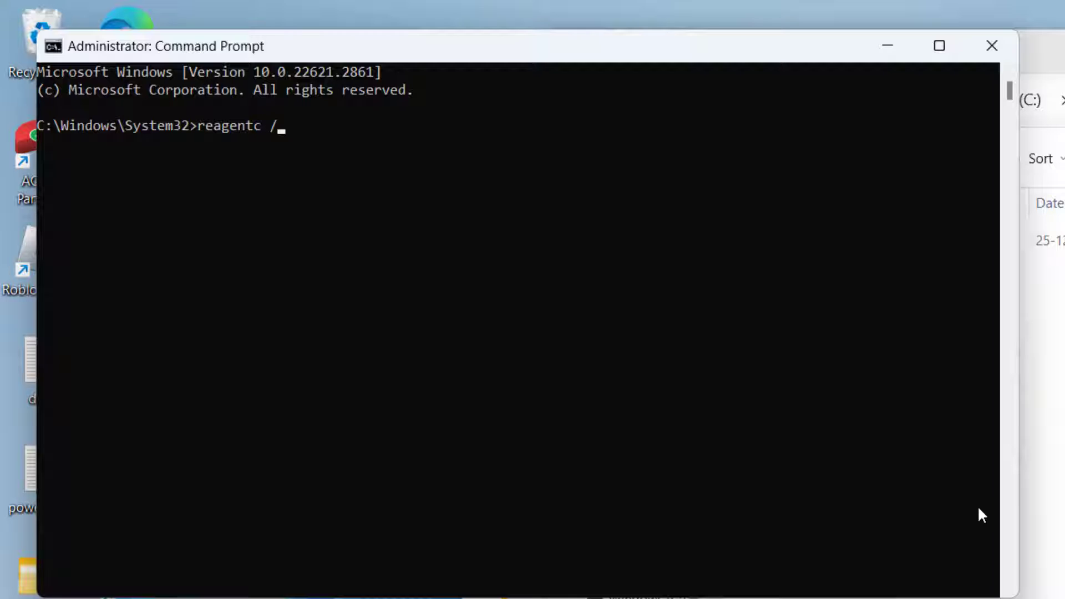
pyautogui.write('setre')
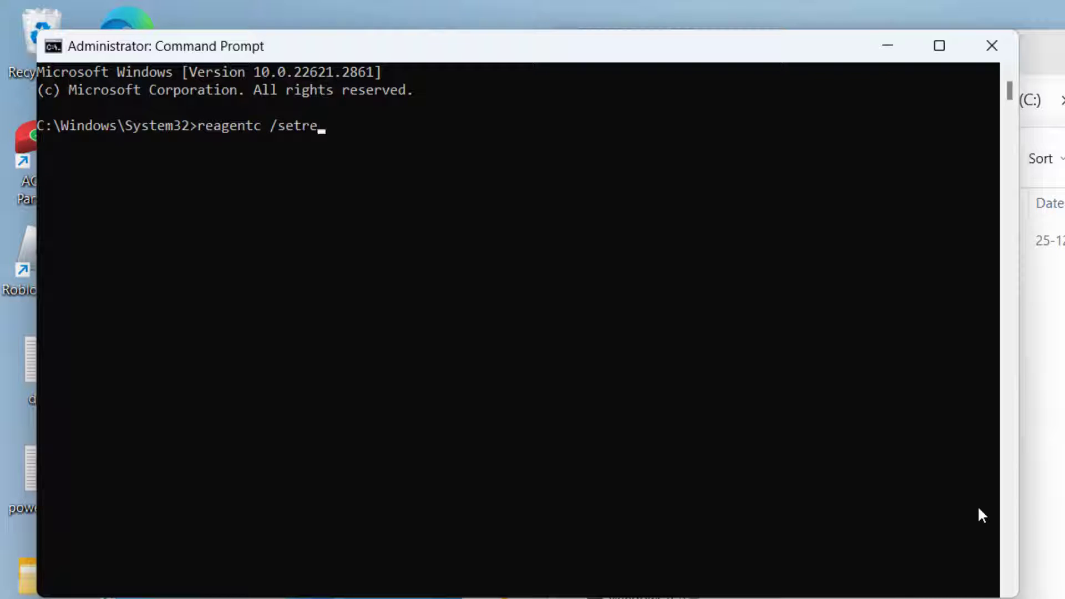
pyautogui.write('image')
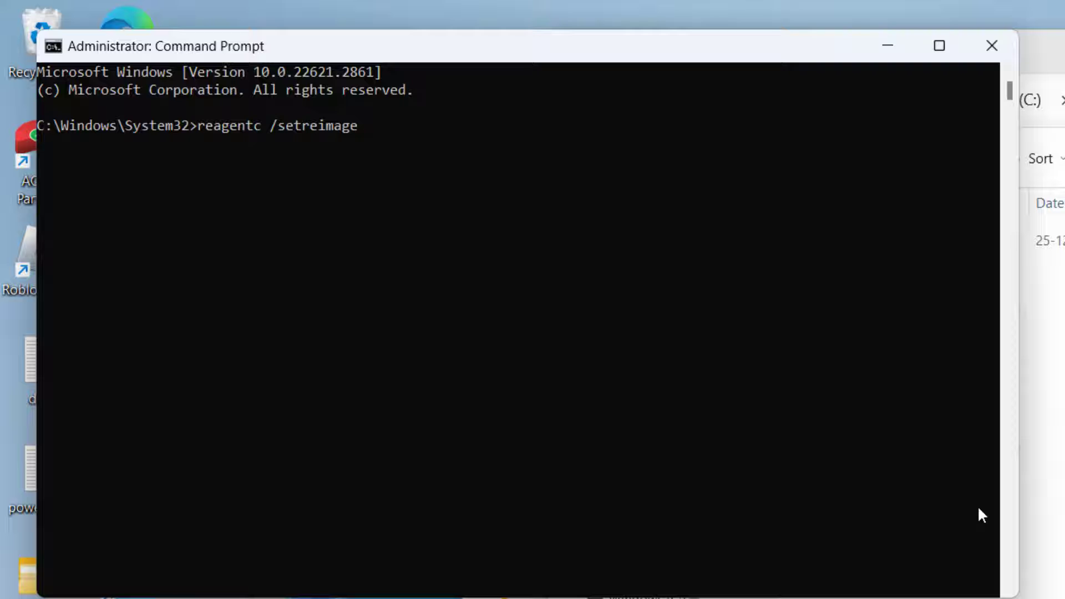
pyautogui.write('/path')
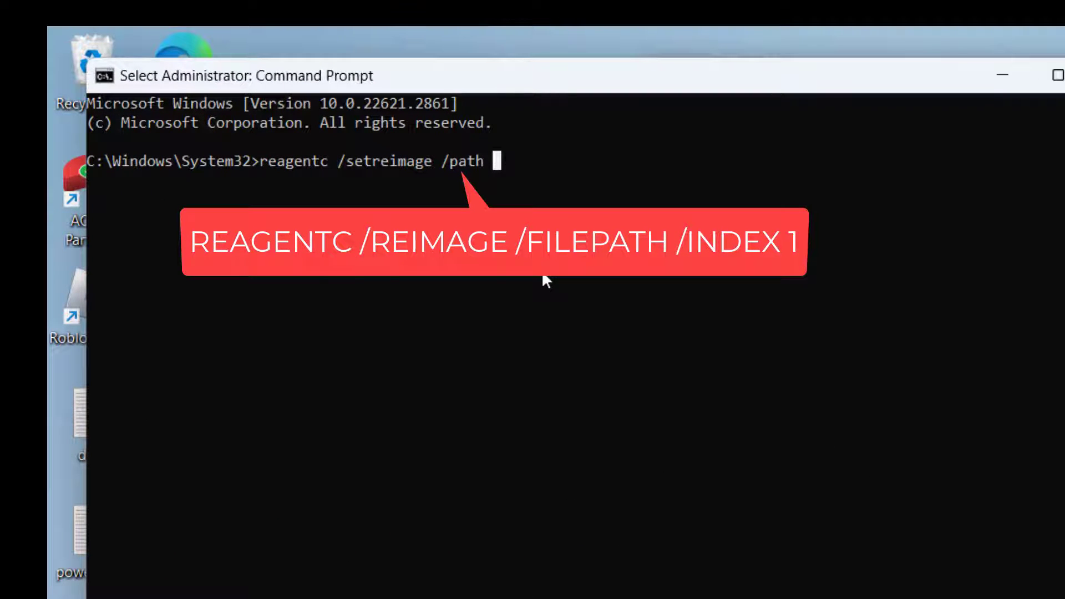
pyautogui.write('C:\\Recvoery1')
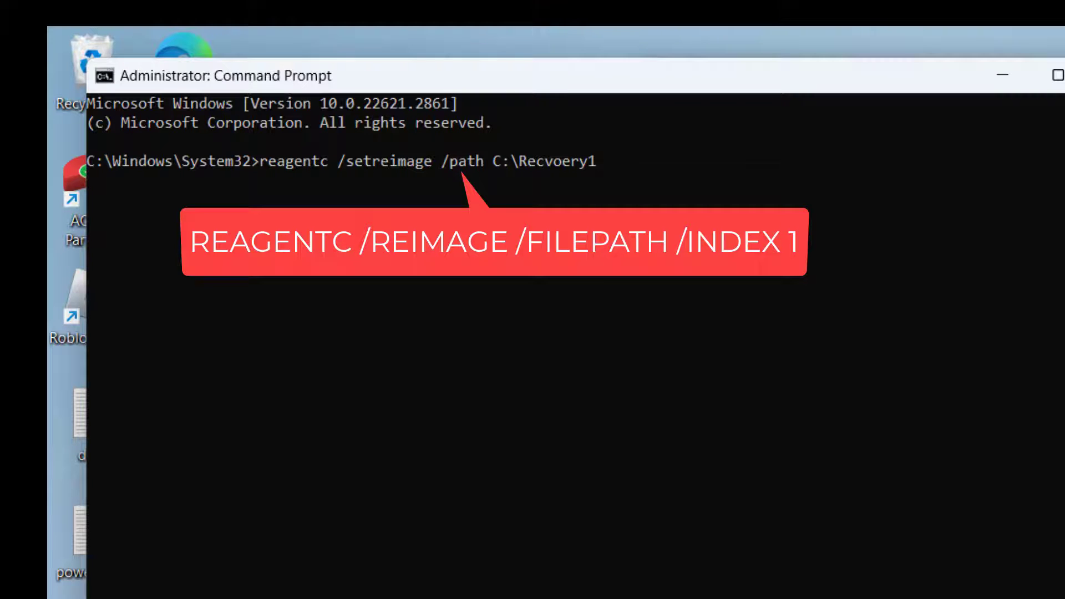
pyautogui.write('\\i')
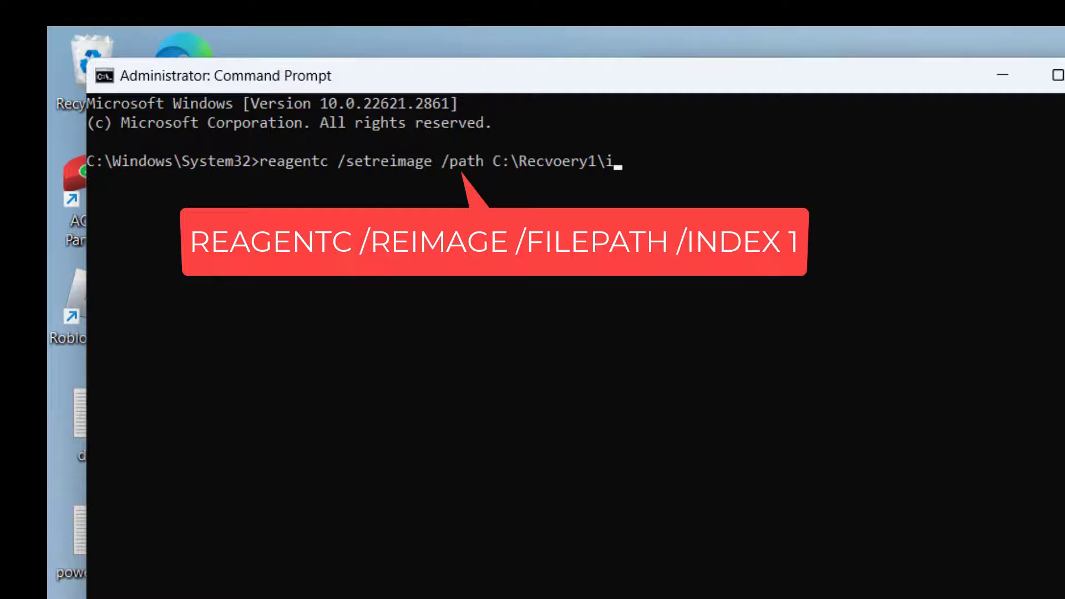
pyautogui.write('nstall.esd')
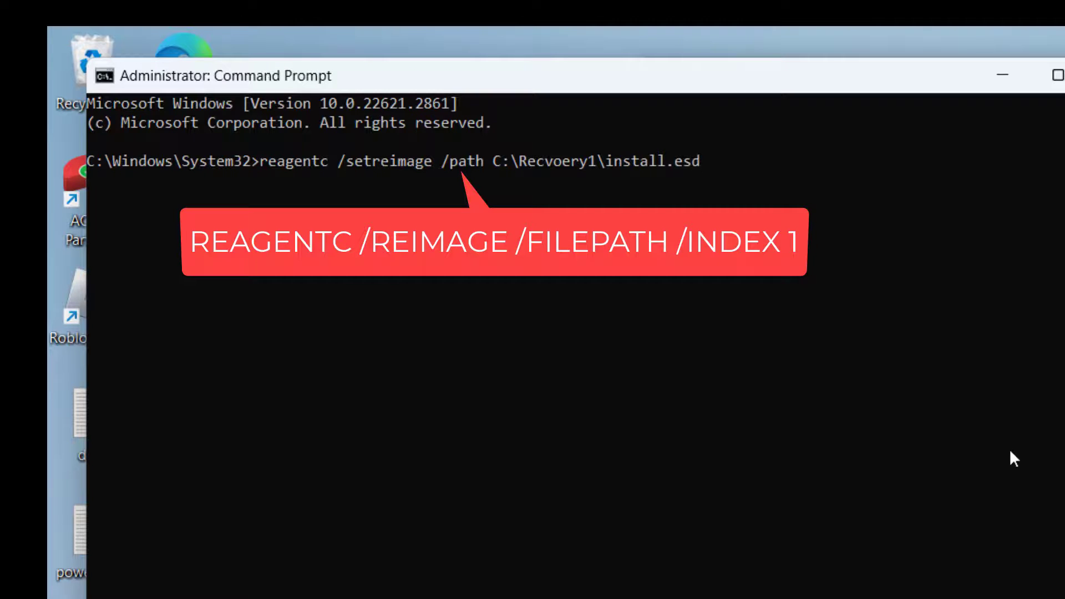
pyautogui.write('/index 1')
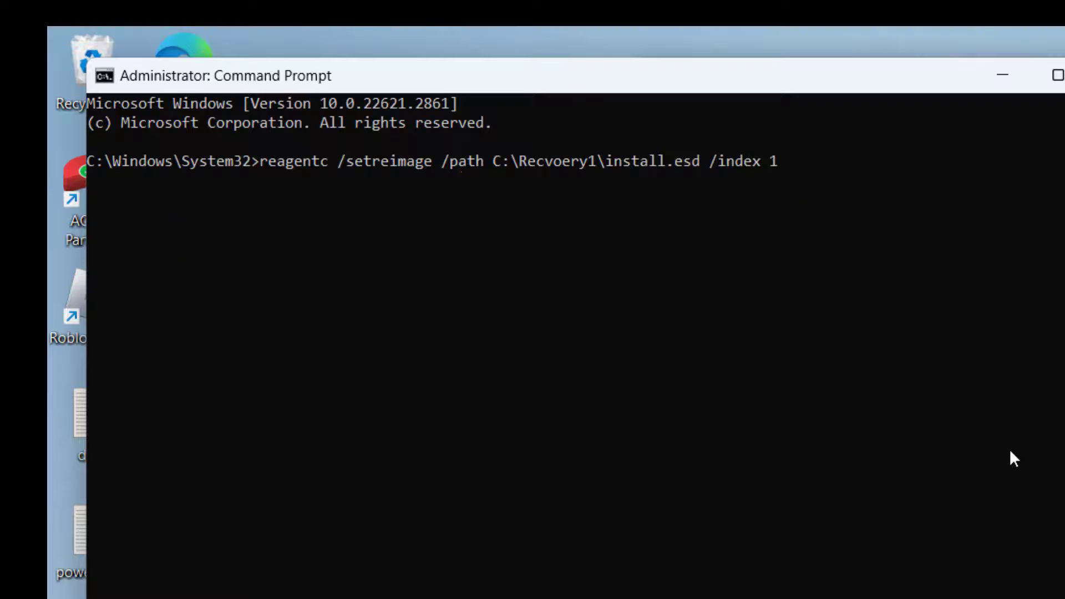
pyautogui.press('Enter')
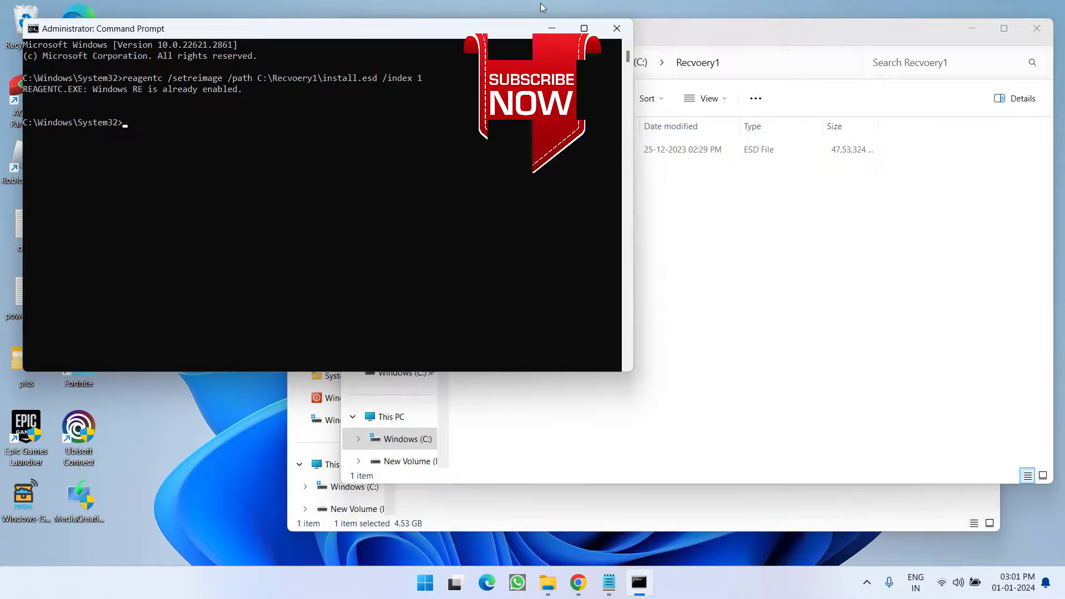
pyautogui.moveTo(1036, 28)
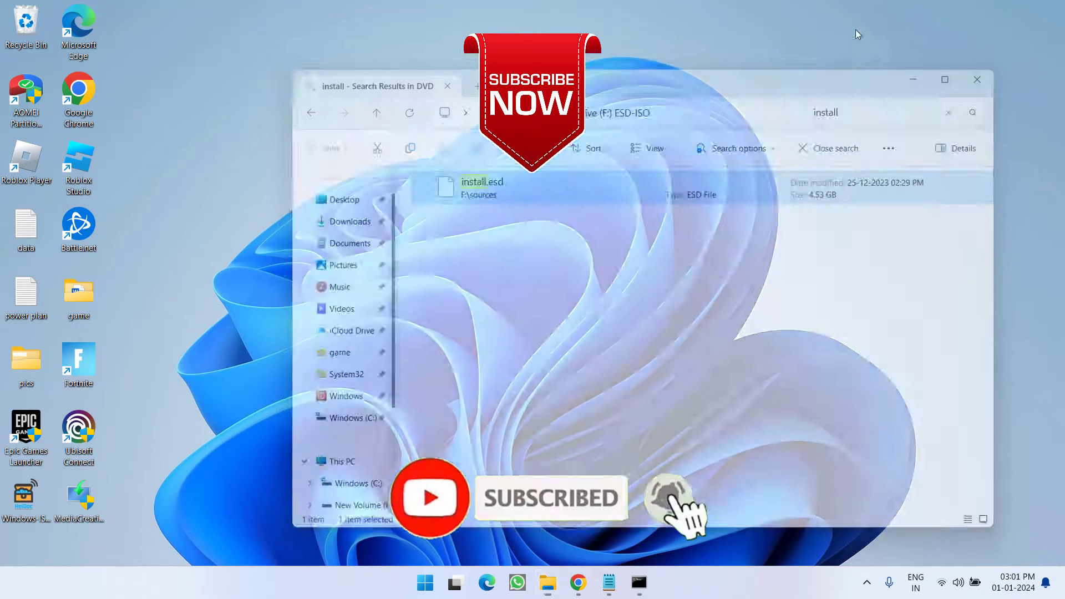
# Minimize the Command Prompt and File Explorer to show the desktop
pyautogui.click(976, 80)
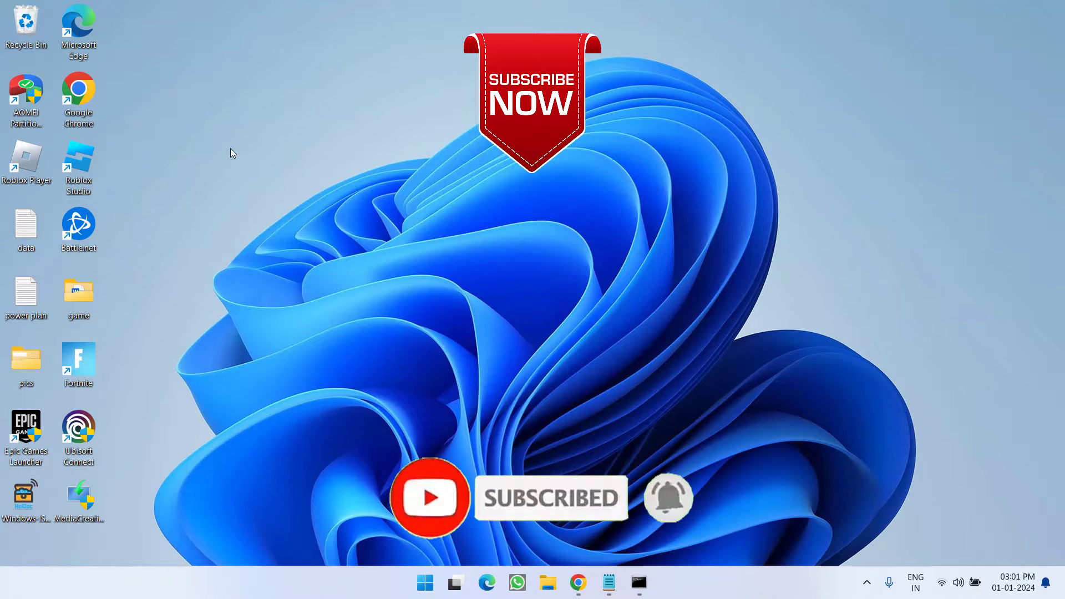